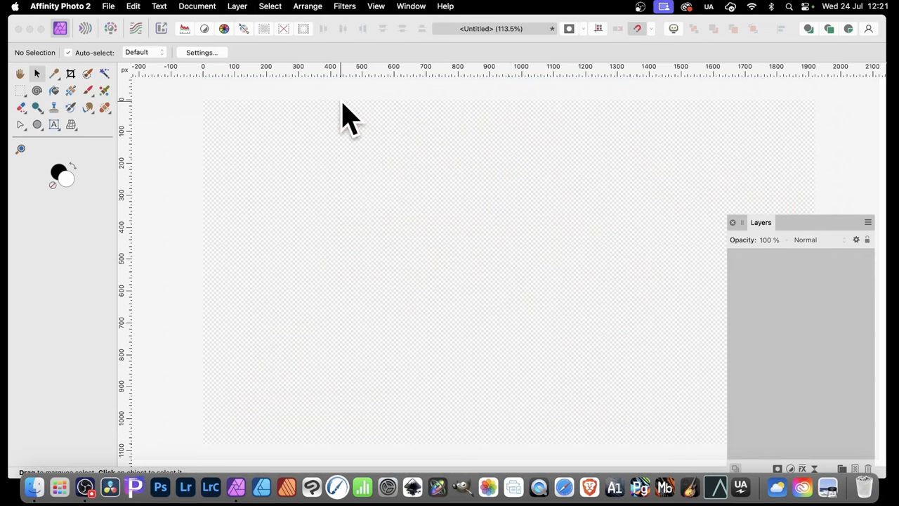
{"action": "mouse_move", "coordinate": [457, 95]}
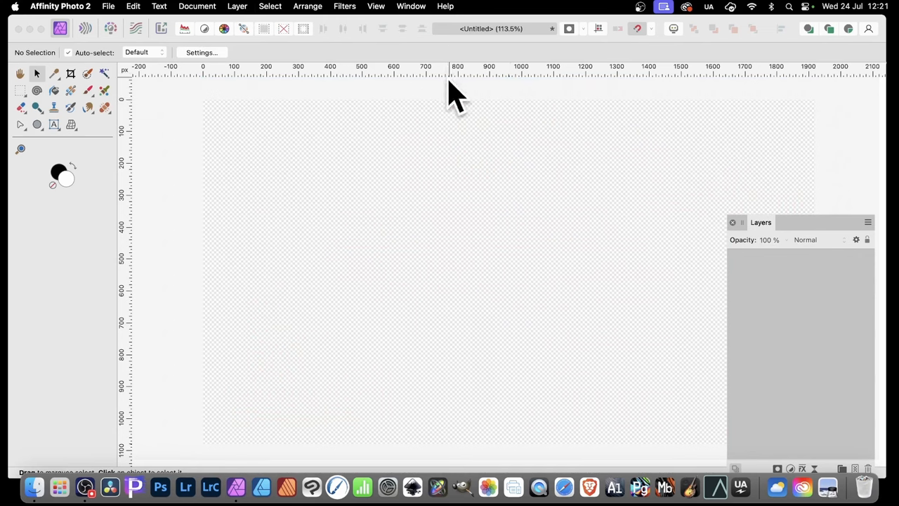
Draw a large red-filled circle near the canvas centre with the Ellipse Tool.
{"action": "left_click", "coordinate": [37, 124]}
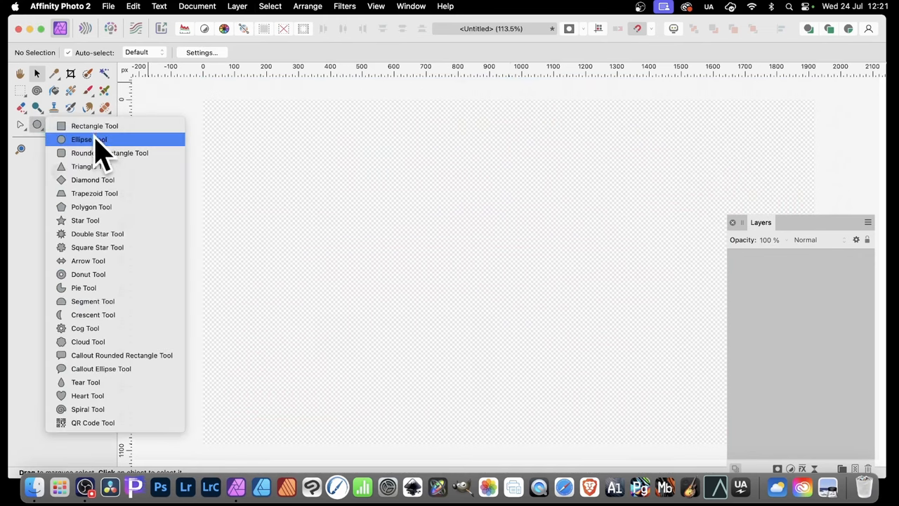
{"action": "left_click", "coordinate": [81, 139]}
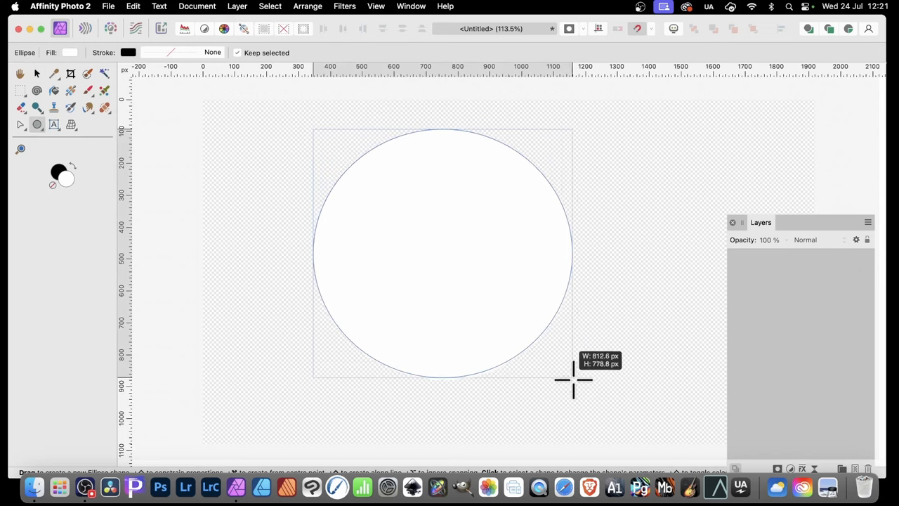
{"action": "left_click_drag", "start_coordinate": [312, 130], "coordinate": [601, 422]}
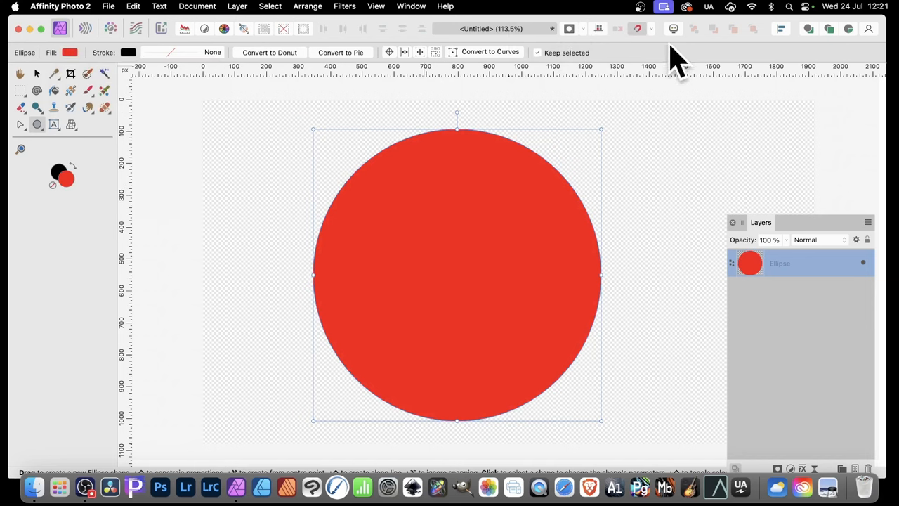
{"action": "mouse_move", "coordinate": [344, 14]}
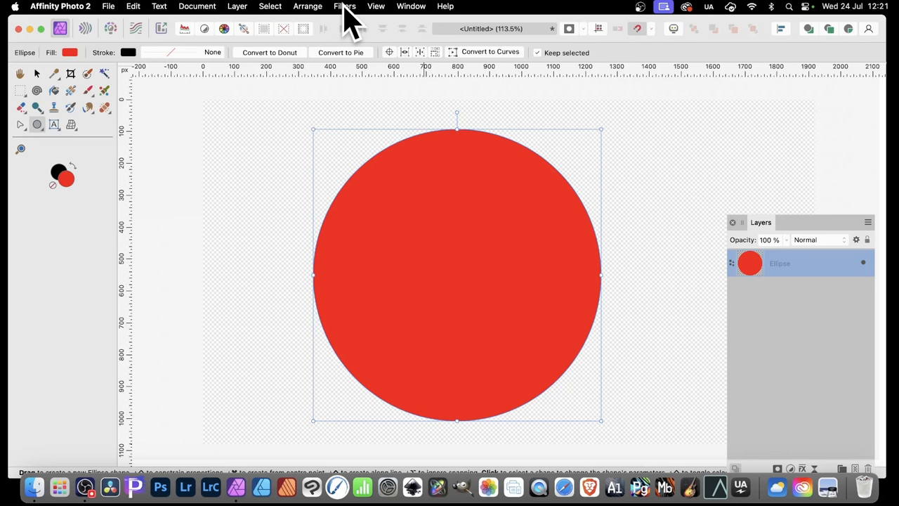
{"action": "mouse_move", "coordinate": [274, 14]}
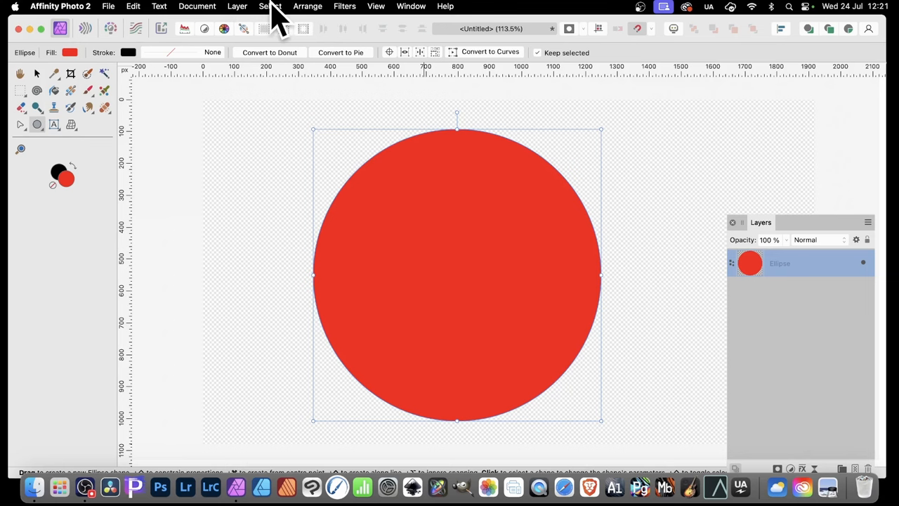
Show the Filters > Colours submenu containing Procedural Texture.
{"action": "left_click", "coordinate": [270, 6]}
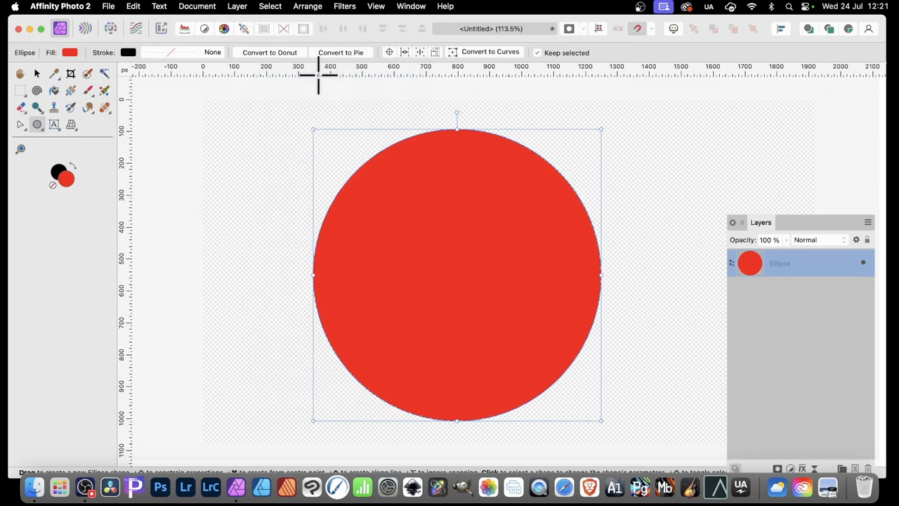
{"action": "left_click", "coordinate": [345, 6]}
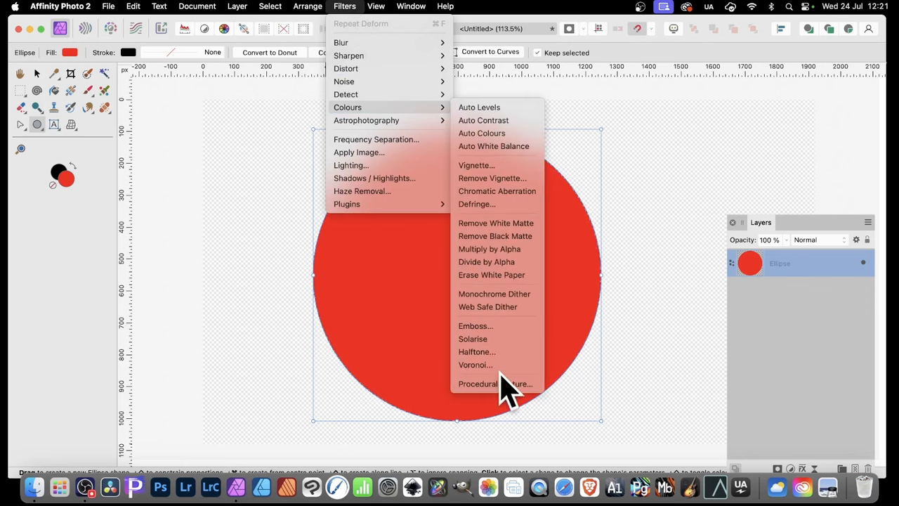
Start a Procedural Texture filter and choose the Smoothed bars preset.
{"action": "left_click", "coordinate": [494, 383]}
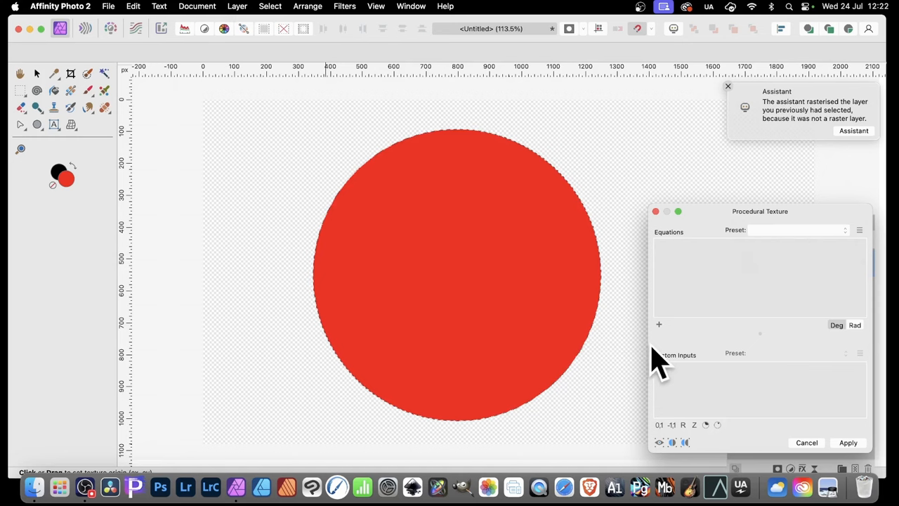
{"action": "left_click_drag", "start_coordinate": [759, 210], "coordinate": [624, 108]}
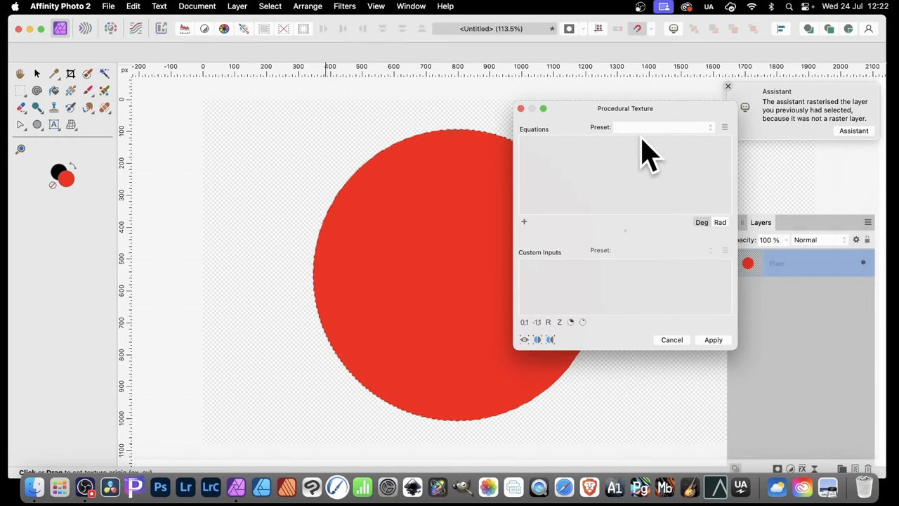
{"action": "left_click", "coordinate": [710, 127]}
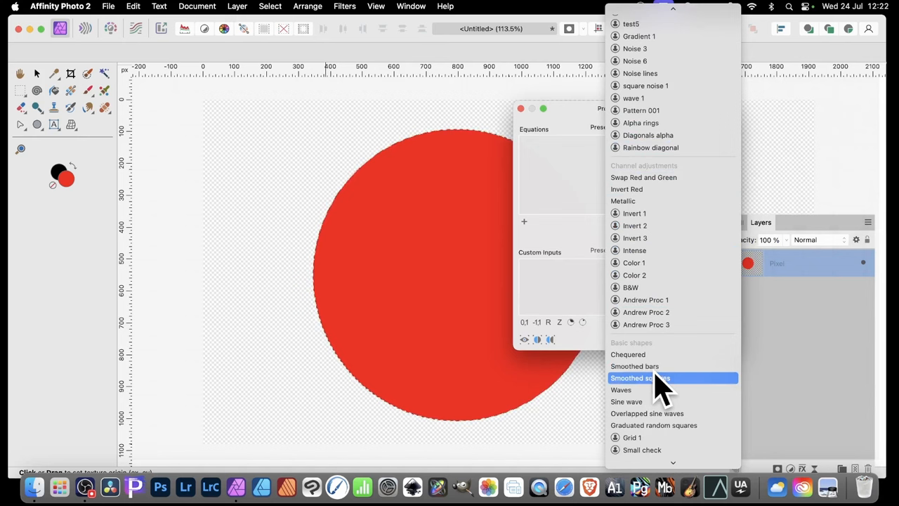
{"action": "left_click", "coordinate": [635, 365]}
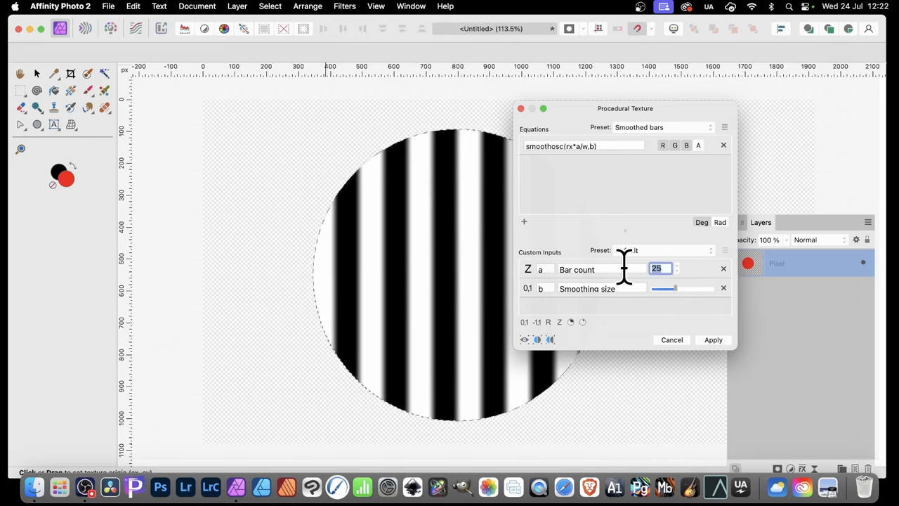
Raise the Bar count to 100 thin vertical stripes.
{"action": "type", "text": "50"}
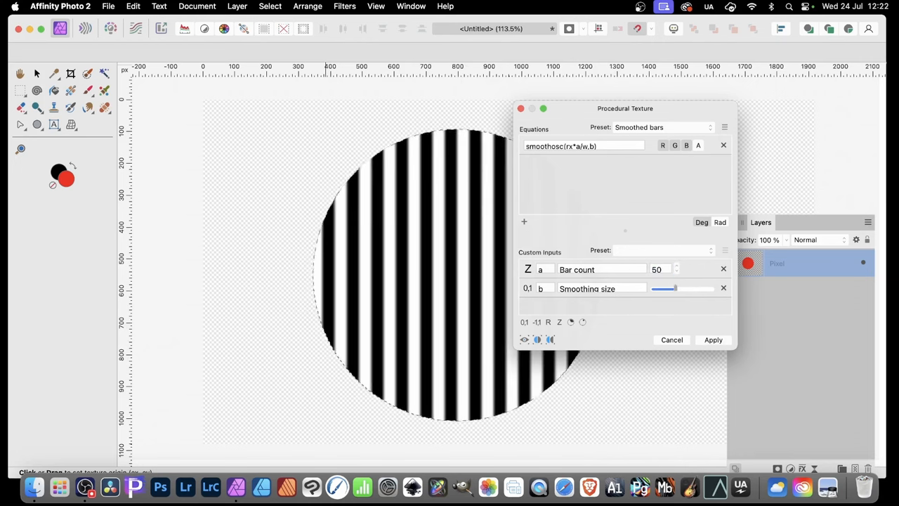
{"action": "left_click_drag", "start_coordinate": [674, 289], "coordinate": [657, 289]}
{"action": "type", "text": "100"}
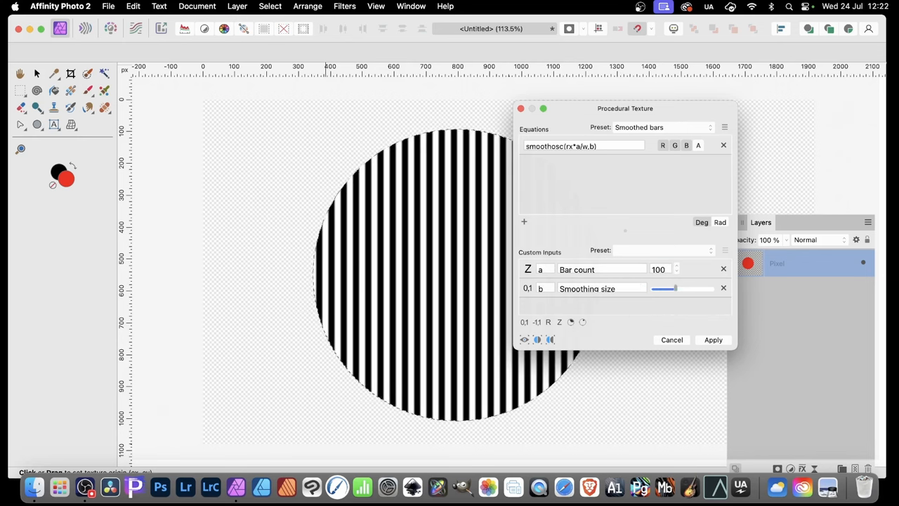
{"action": "mouse_move", "coordinate": [517, 354]}
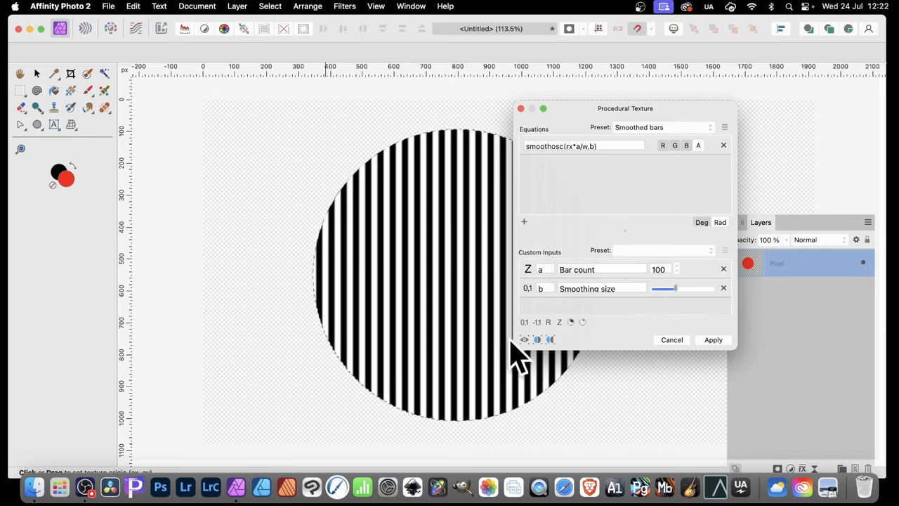
{"action": "left_click_drag", "start_coordinate": [673, 289], "coordinate": [658, 289]}
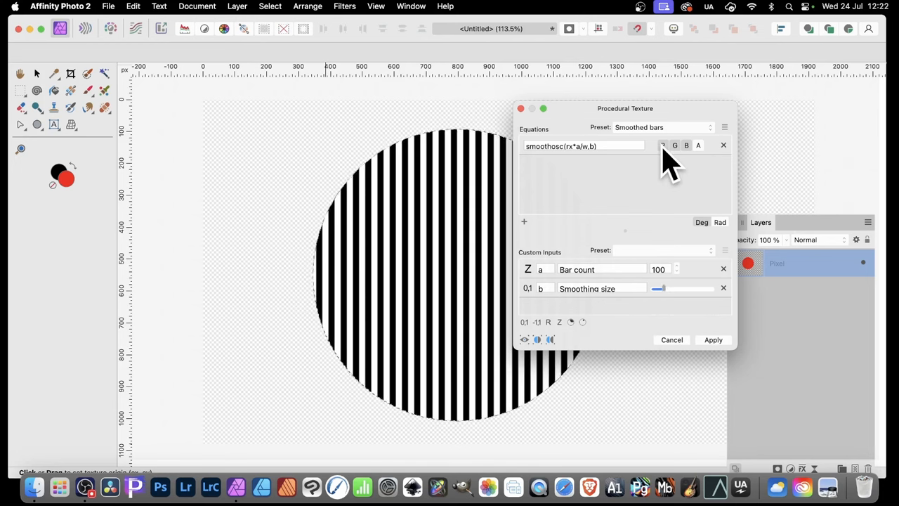
{"action": "mouse_move", "coordinate": [433, 404]}
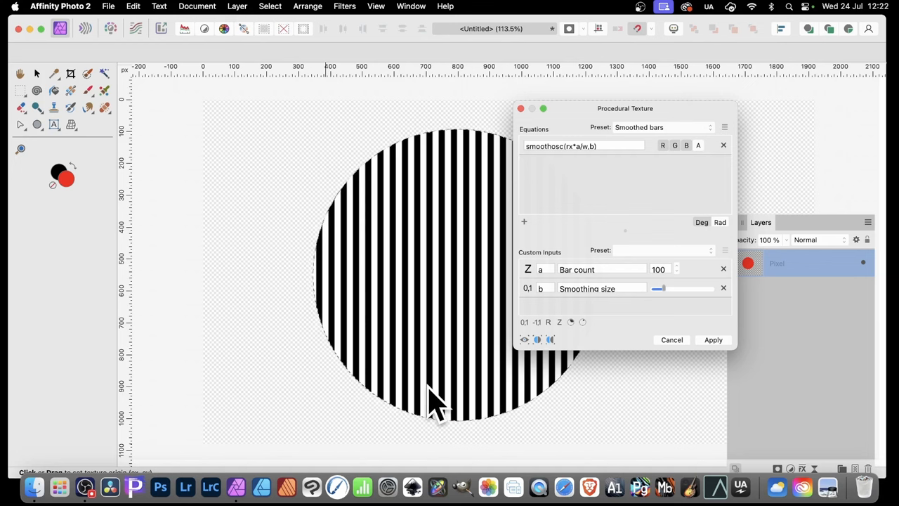
{"action": "mouse_move", "coordinate": [664, 144]}
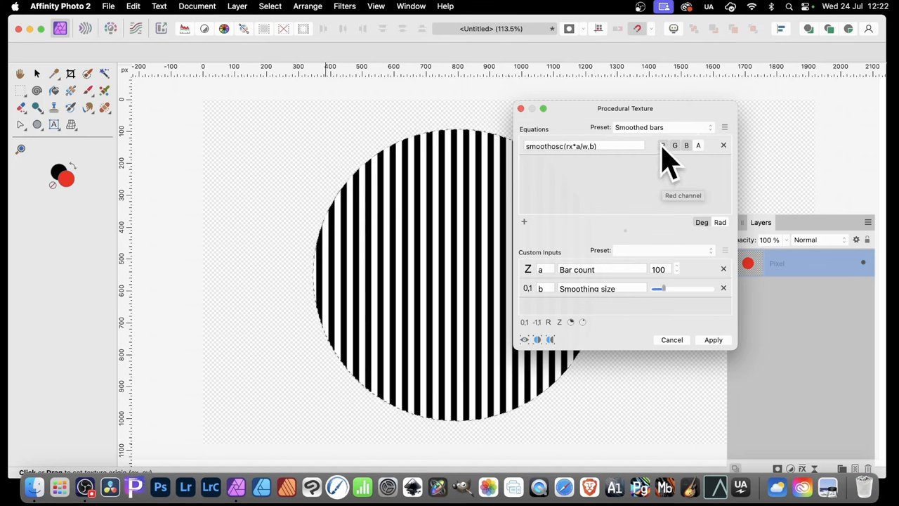
{"action": "mouse_move", "coordinate": [703, 176]}
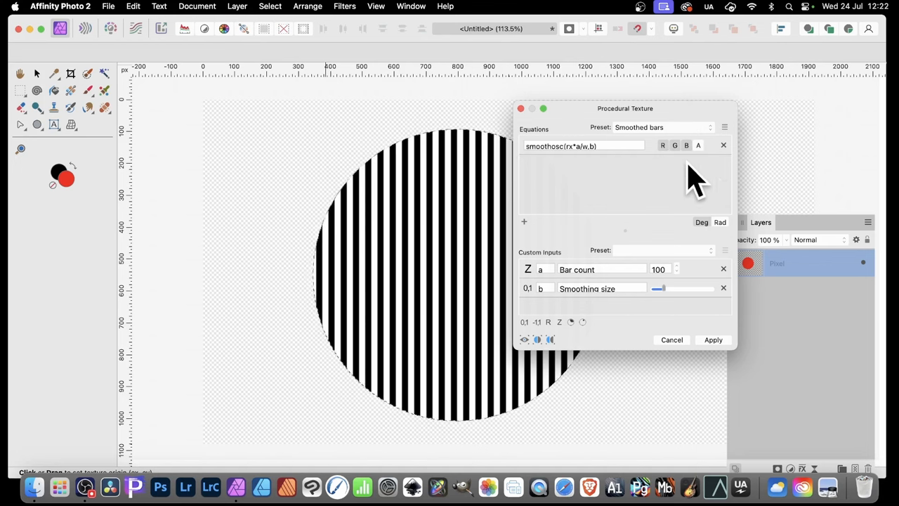
Toggle the R/G/B channels so the bars are red, then apply the texture.
{"action": "left_click", "coordinate": [662, 145]}
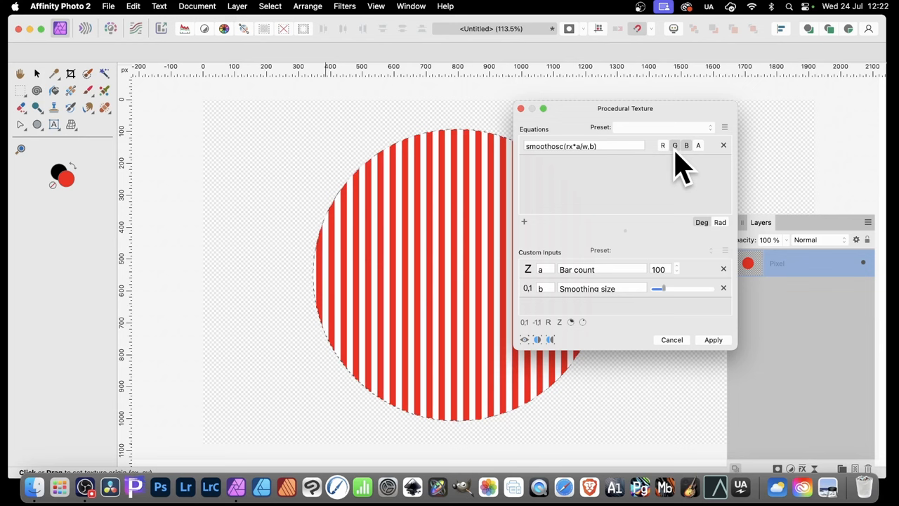
{"action": "left_click", "coordinate": [675, 145]}
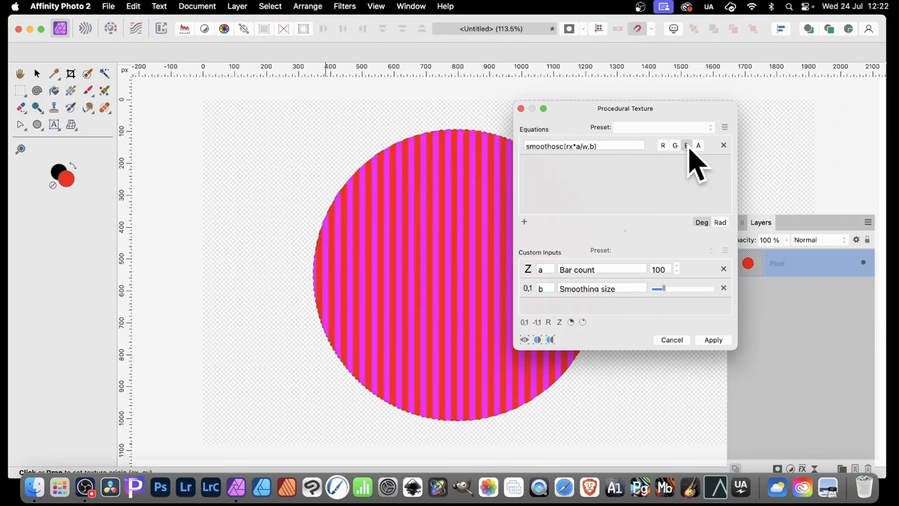
{"action": "left_click", "coordinate": [686, 144]}
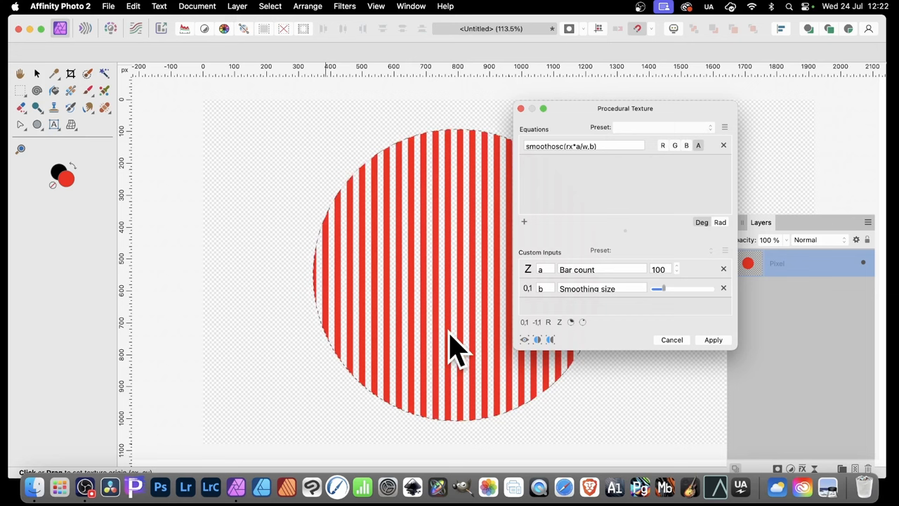
{"action": "mouse_move", "coordinate": [531, 482]}
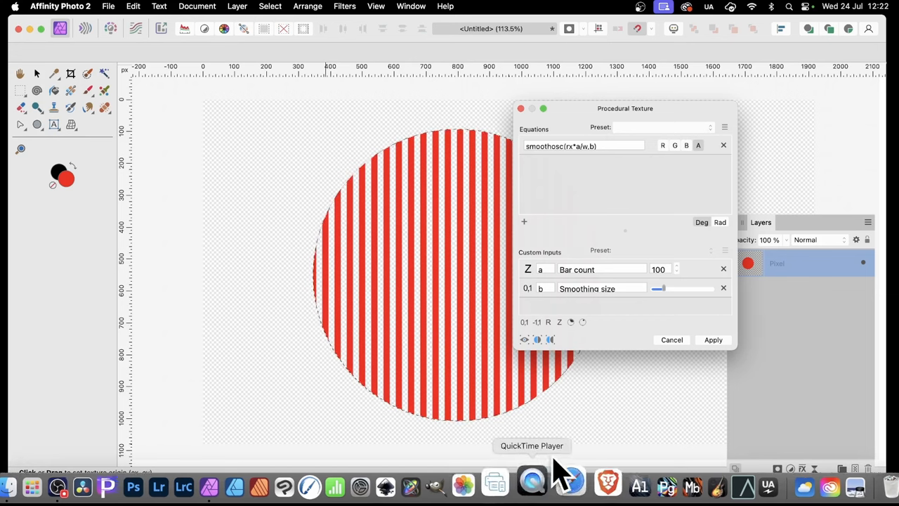
{"action": "mouse_move", "coordinate": [730, 366]}
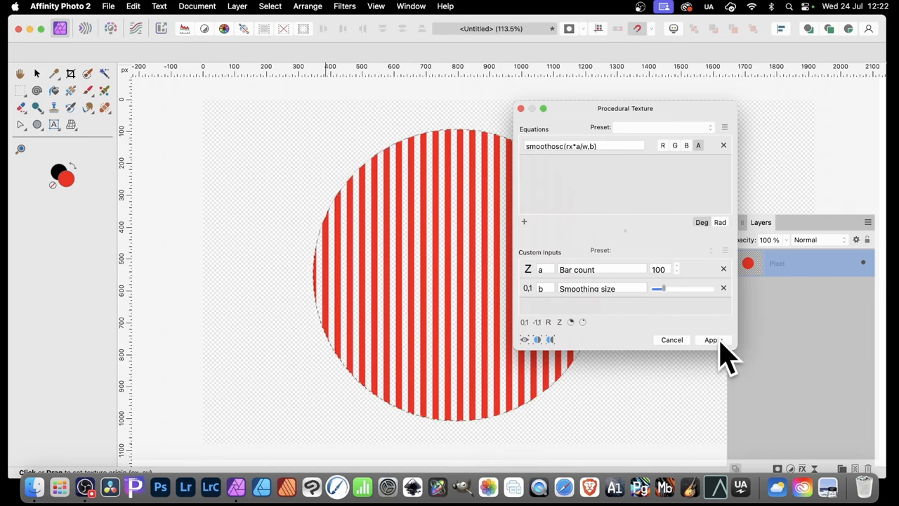
{"action": "left_click", "coordinate": [711, 339]}
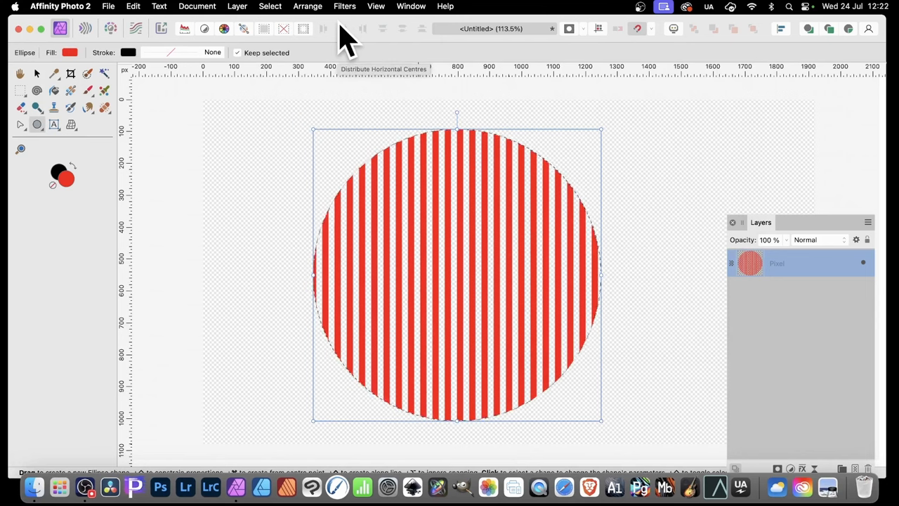
Deselect everything and switch to the Move Tool.
{"action": "left_click", "coordinate": [270, 6]}
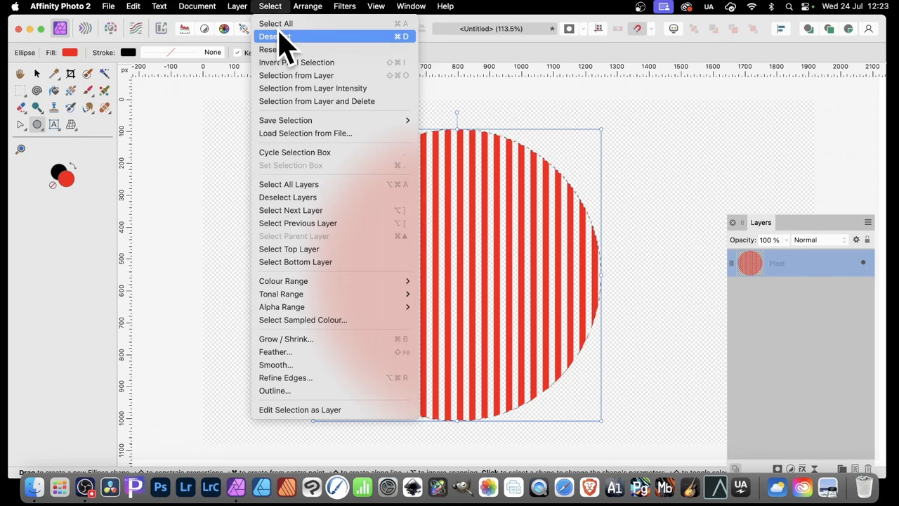
{"action": "left_click", "coordinate": [276, 37]}
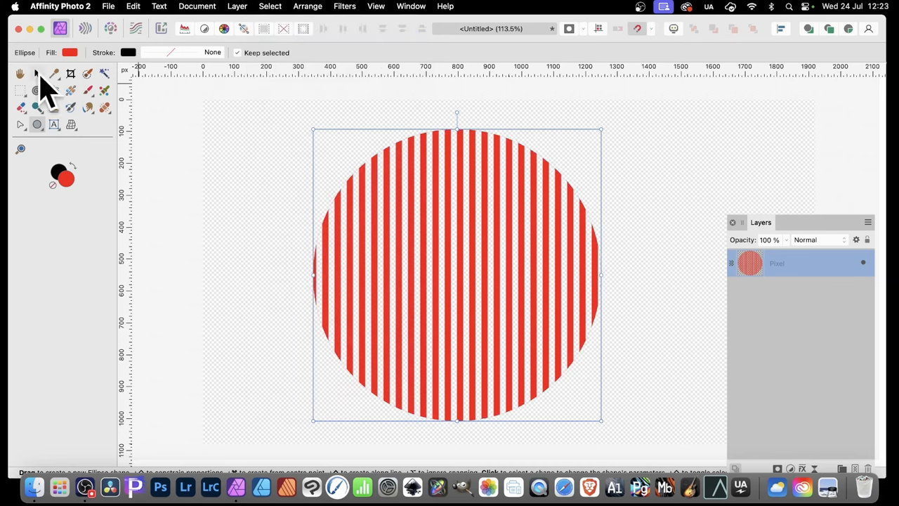
{"action": "left_click", "coordinate": [20, 73]}
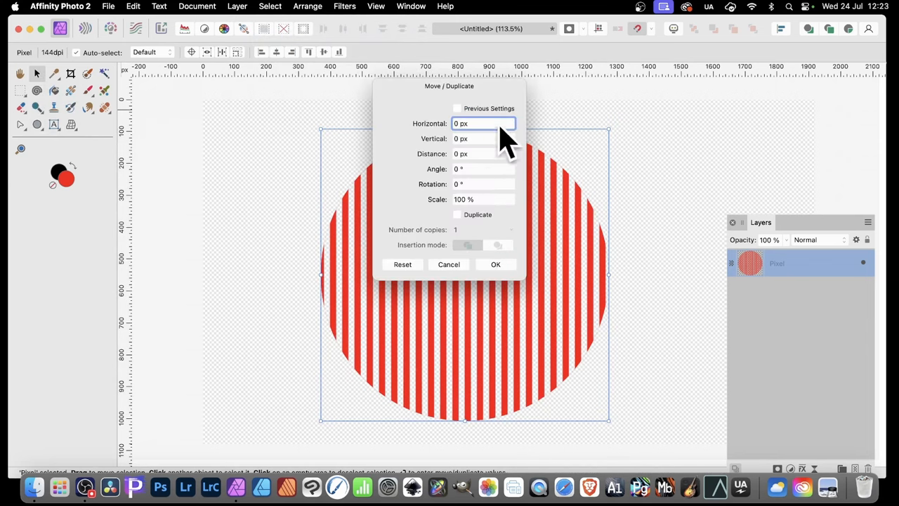
Confirm Move/Duplicate to create a 33° rotated copy of the striped circle.
{"action": "left_click_drag", "start_coordinate": [449, 85], "coordinate": [625, 107]}
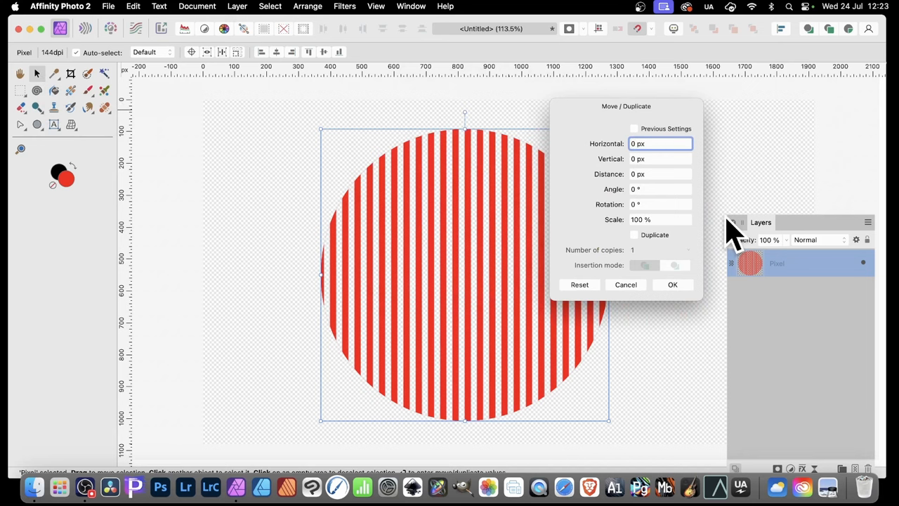
{"action": "mouse_move", "coordinate": [640, 253]}
{"action": "type", "text": "33"}
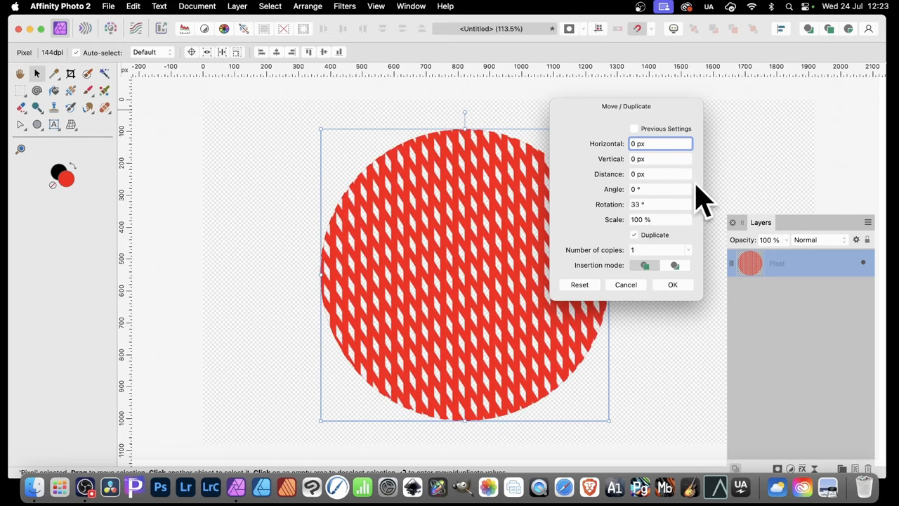
{"action": "mouse_move", "coordinate": [491, 306]}
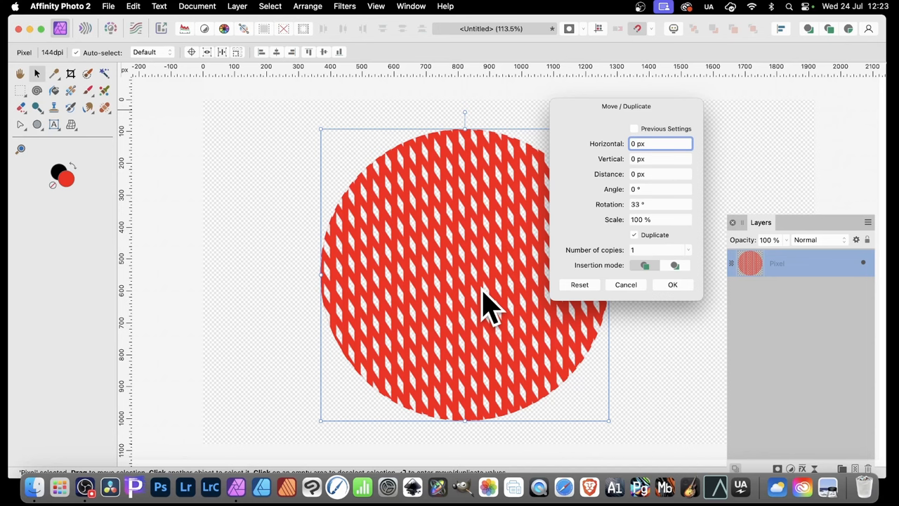
{"action": "mouse_move", "coordinate": [681, 291]}
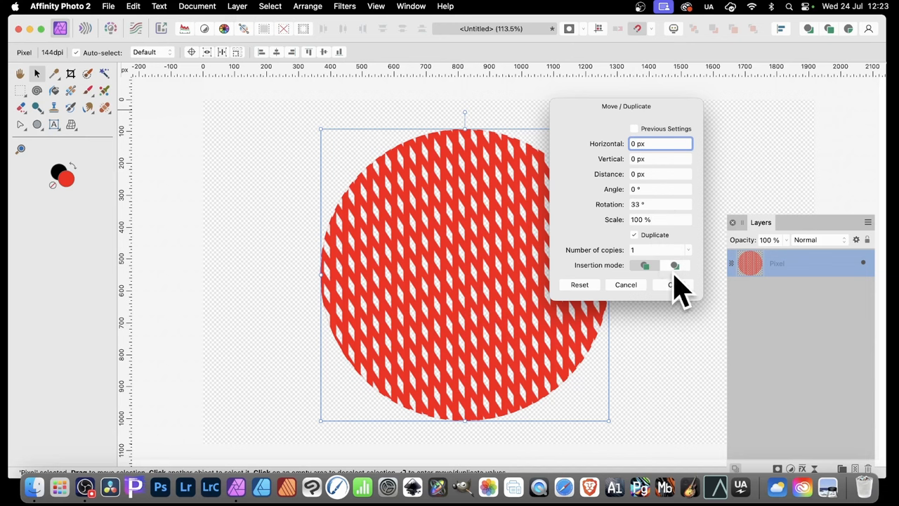
{"action": "left_click", "coordinate": [672, 284]}
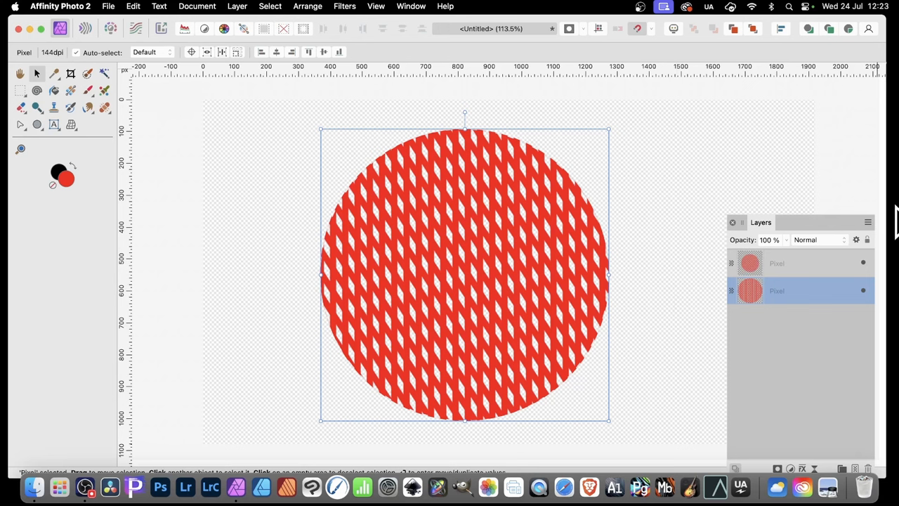
Select both circle copies and rasterise them into one pixel layer.
{"action": "left_click", "coordinate": [776, 262]}
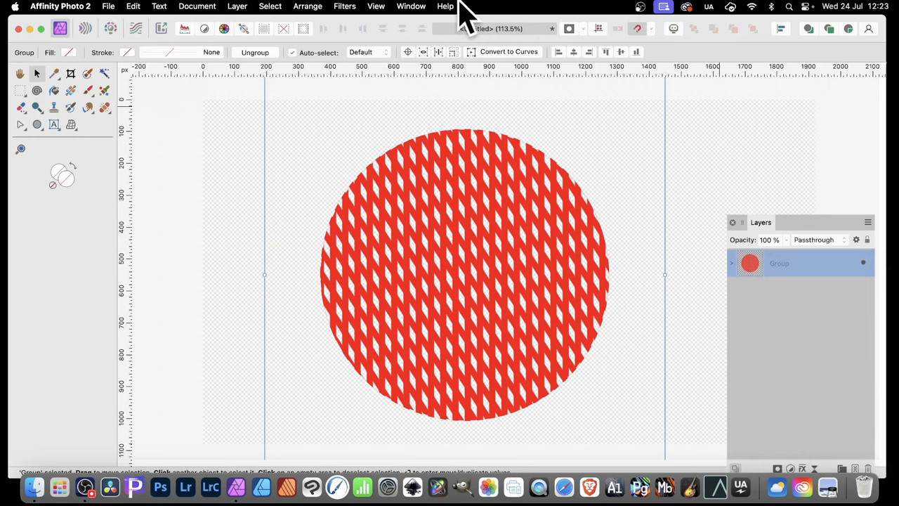
{"action": "left_click", "coordinate": [236, 6]}
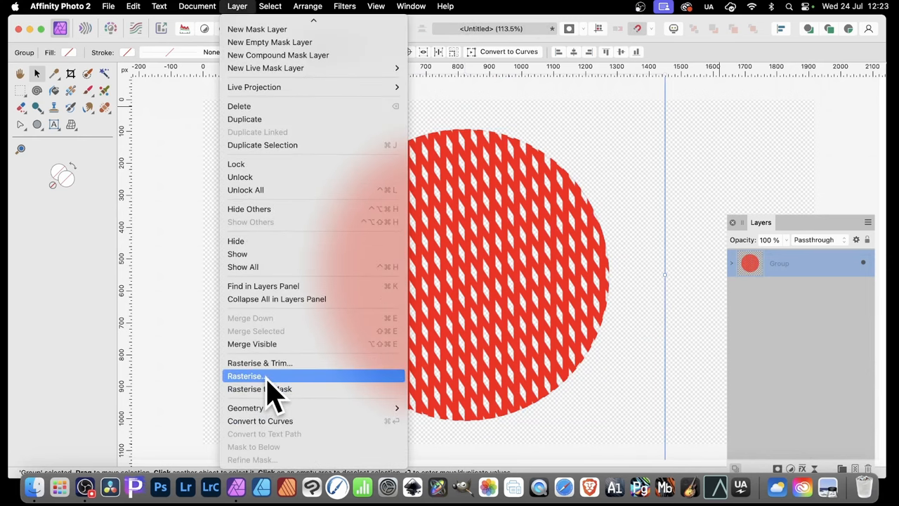
{"action": "left_click", "coordinate": [245, 377]}
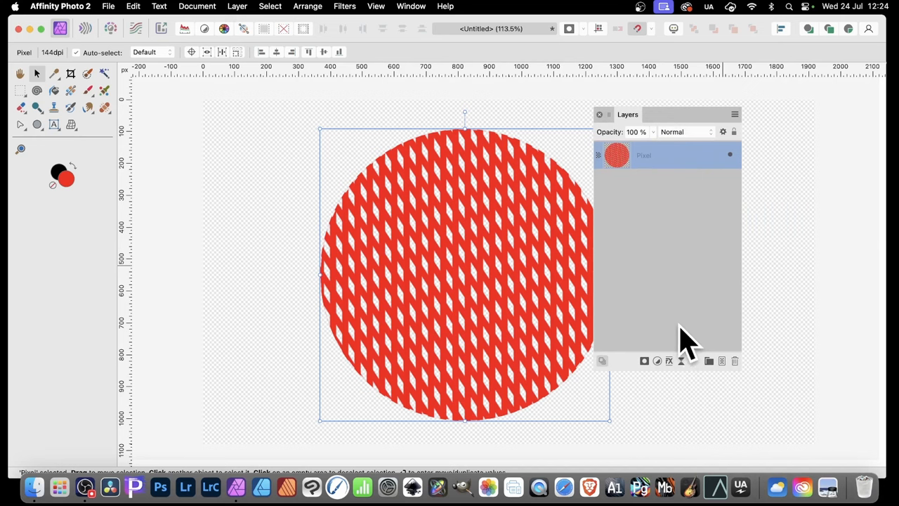
Enable a 3D layer effect with radius about 15 px.
{"action": "left_click", "coordinate": [668, 360]}
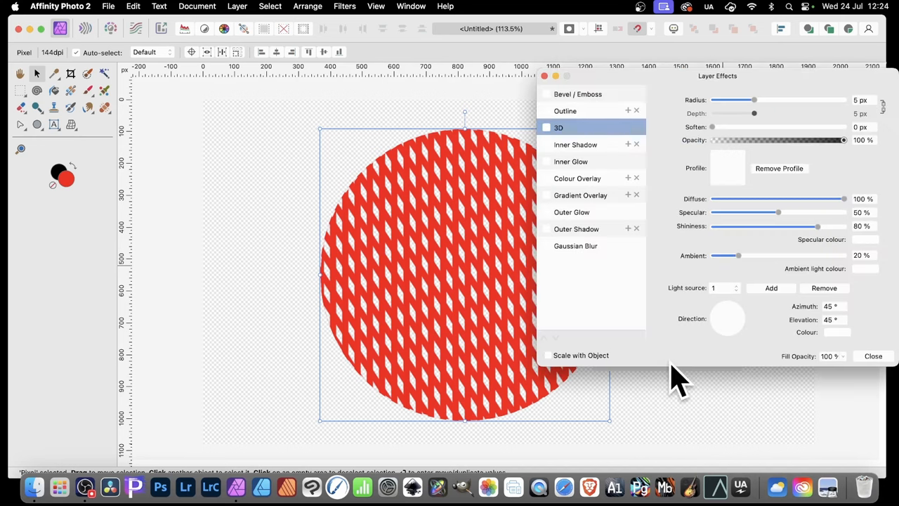
{"action": "mouse_move", "coordinate": [559, 141]}
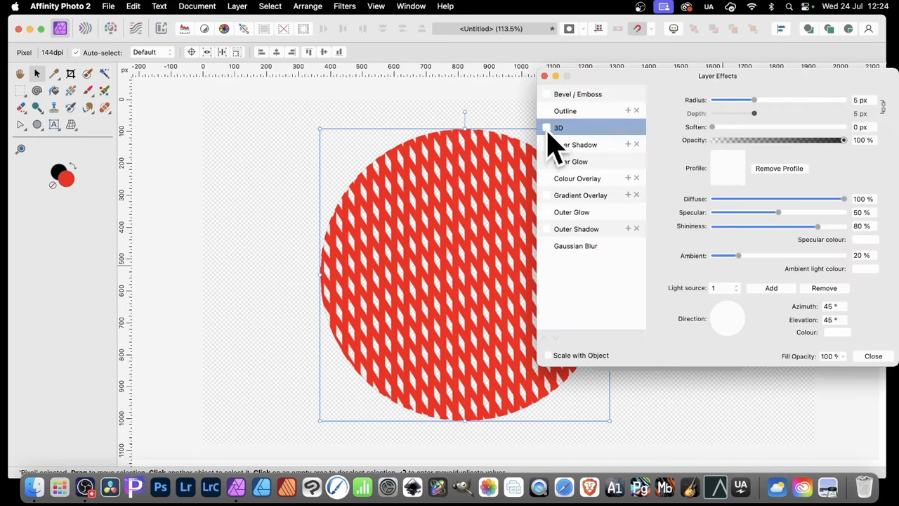
{"action": "left_click", "coordinate": [548, 126]}
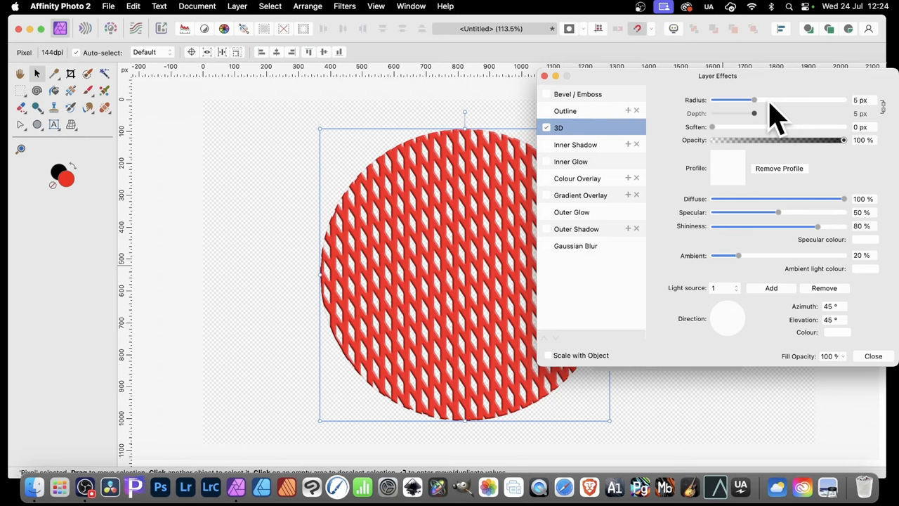
{"action": "left_click_drag", "start_coordinate": [753, 100], "coordinate": [776, 99]}
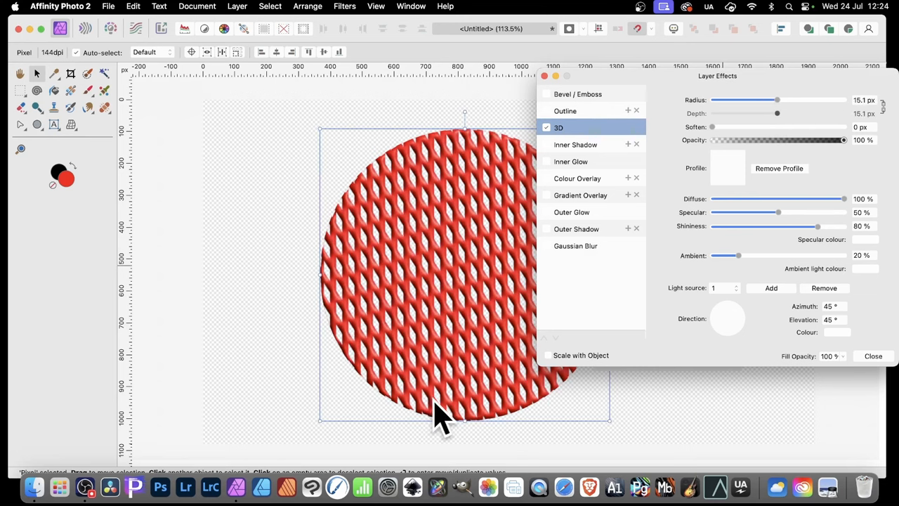
{"action": "mouse_move", "coordinate": [555, 236]}
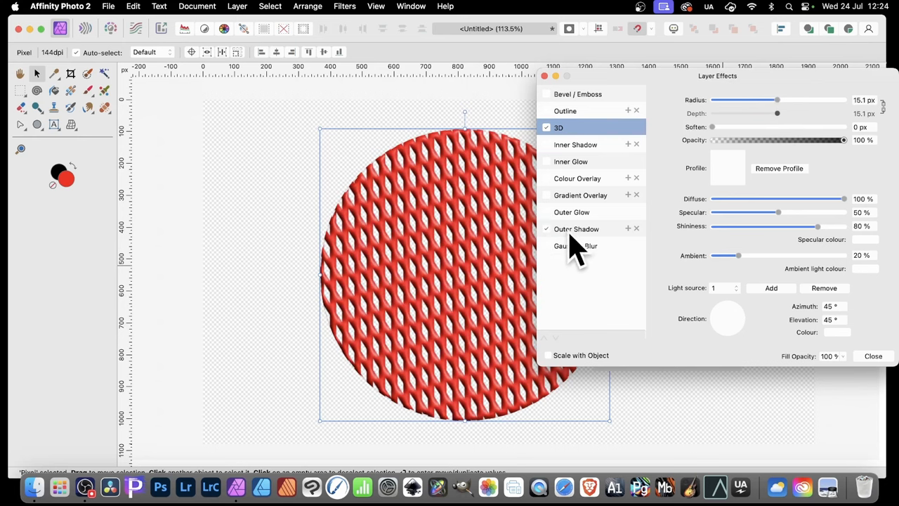
Enable Outer Shadow with a red colour picked from the pattern and close Layer Effects.
{"action": "left_click", "coordinate": [576, 228]}
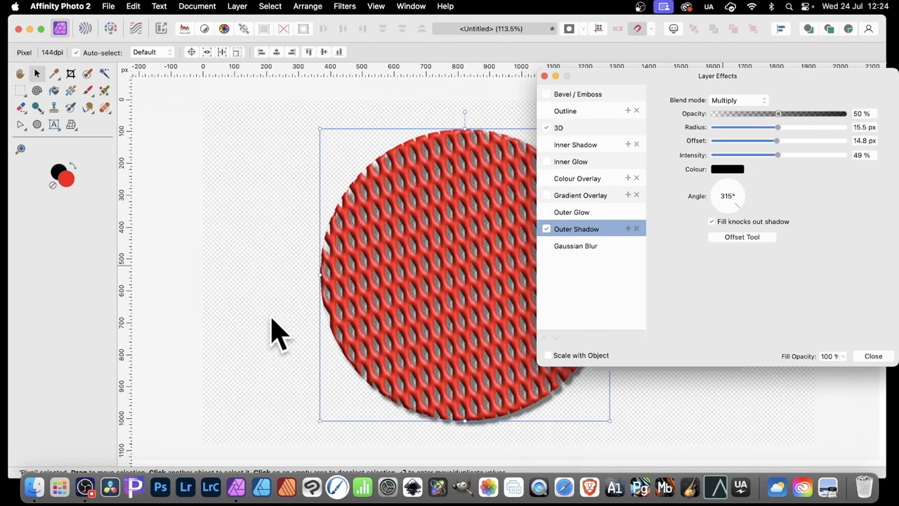
{"action": "mouse_move", "coordinate": [812, 175]}
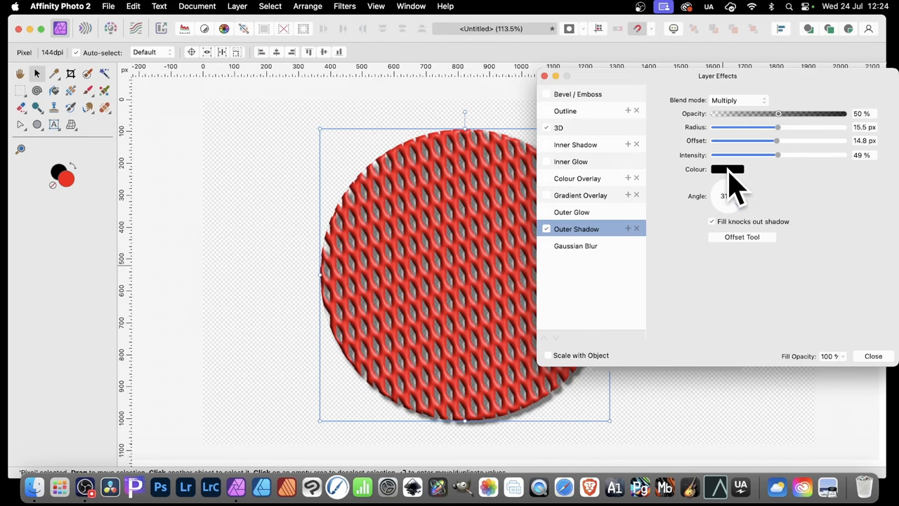
{"action": "left_click", "coordinate": [728, 169]}
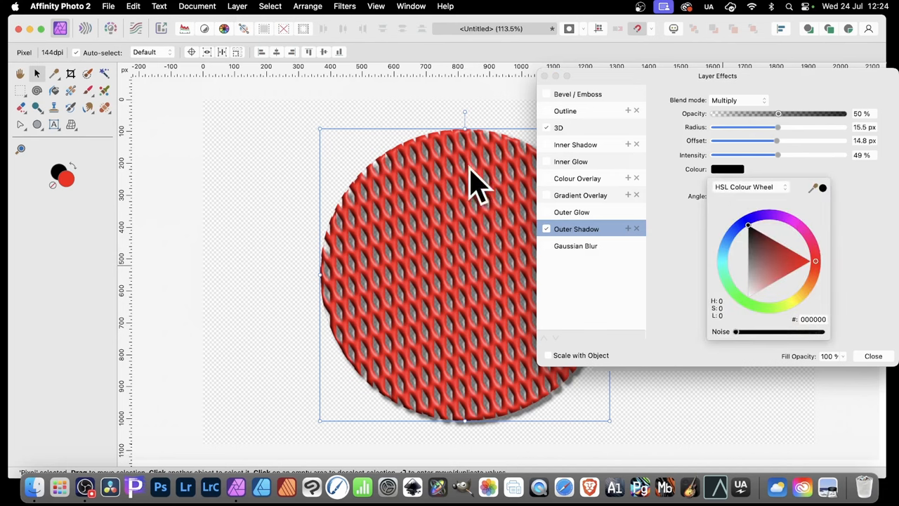
{"action": "left_click", "coordinate": [790, 259]}
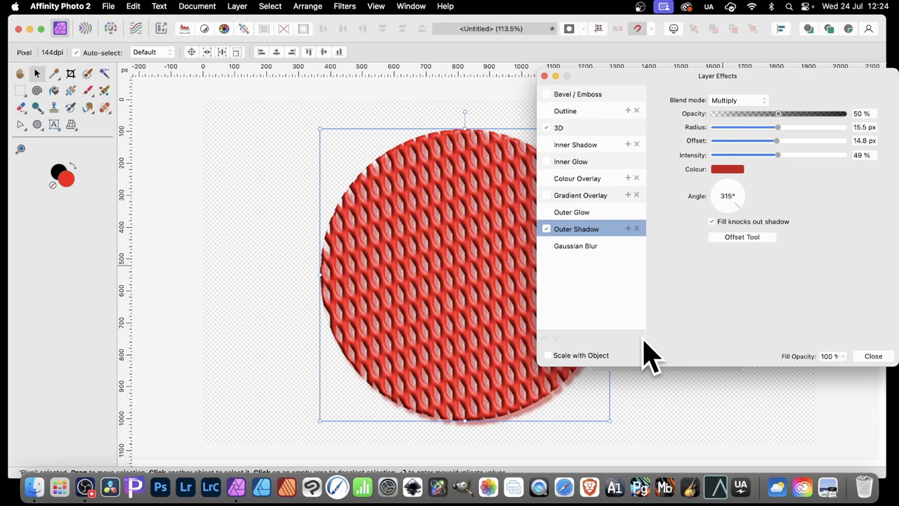
{"action": "left_click", "coordinate": [727, 169]}
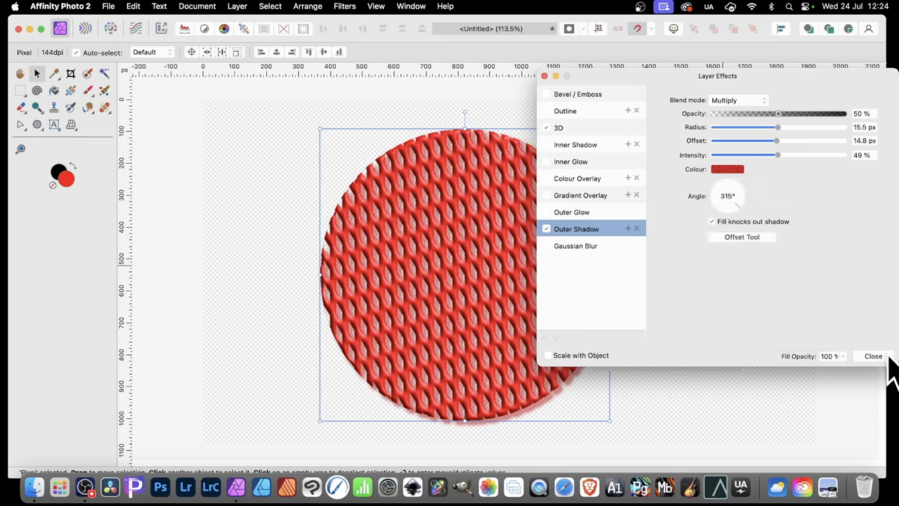
{"action": "left_click", "coordinate": [874, 355]}
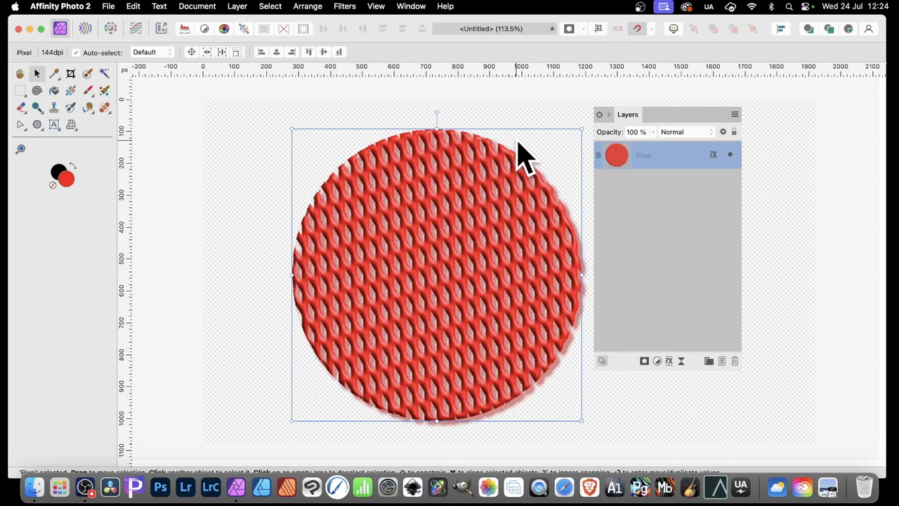
{"action": "mouse_move", "coordinate": [274, 169]}
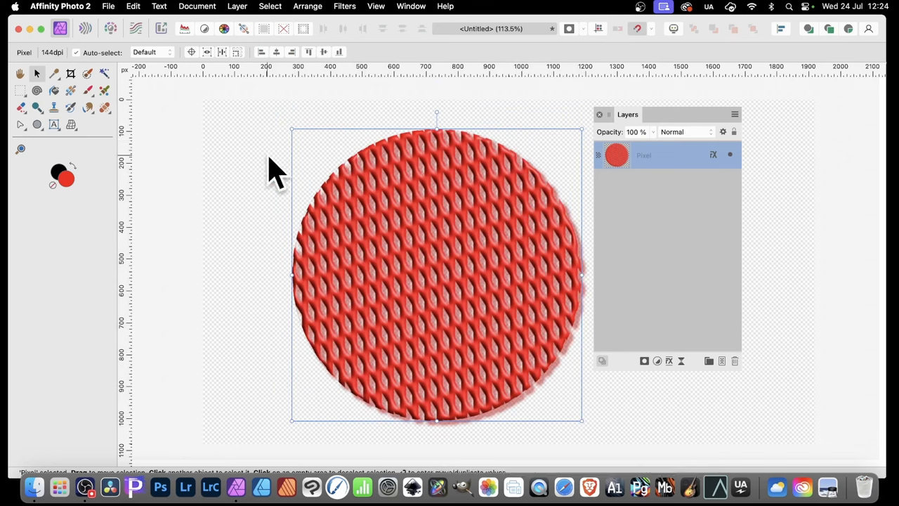
{"action": "mouse_move", "coordinate": [391, 204]}
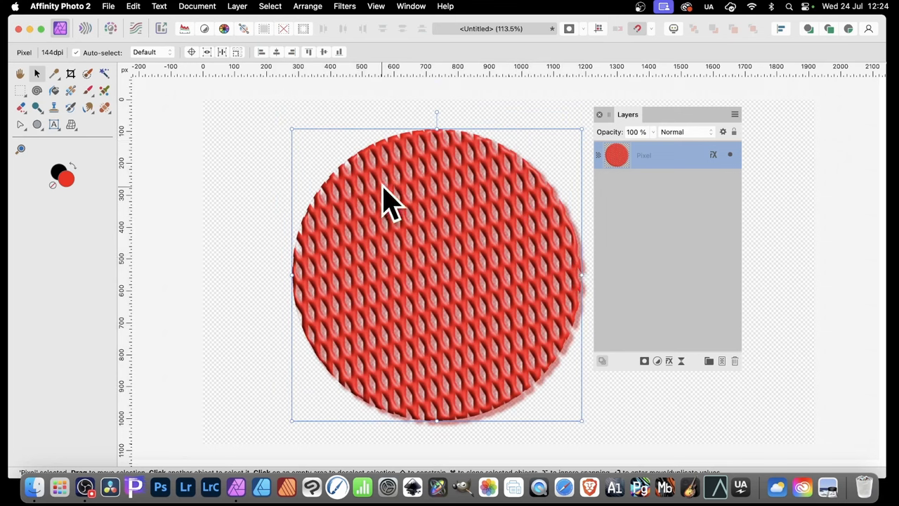
{"action": "mouse_move", "coordinate": [517, 225]}
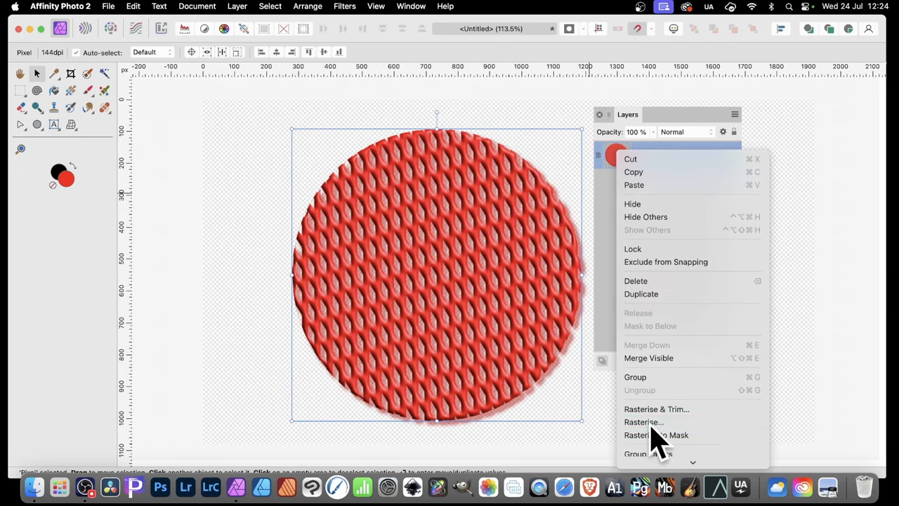
Rasterise the layer so the 3D and shadow effects are baked into its pixels.
{"action": "left_click", "coordinate": [644, 422]}
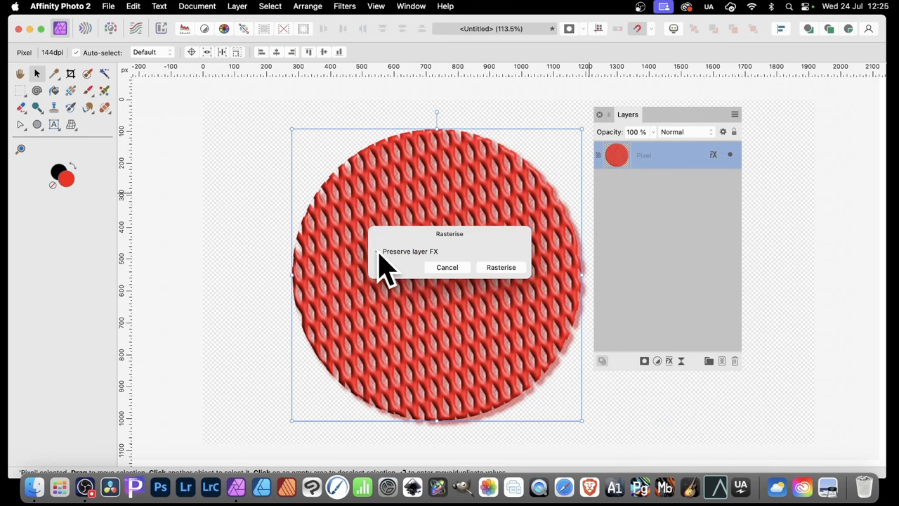
{"action": "left_click", "coordinate": [500, 267]}
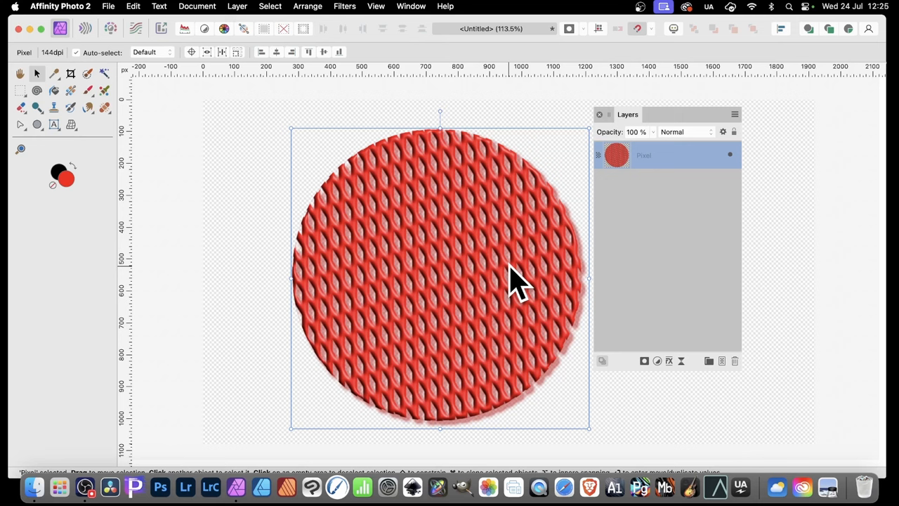
{"action": "mouse_move", "coordinate": [576, 256]}
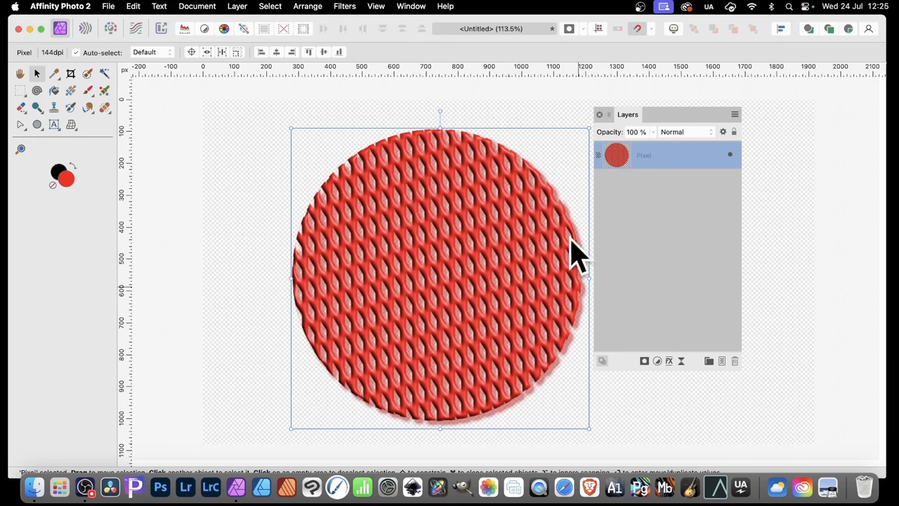
{"action": "mouse_move", "coordinate": [817, 197]}
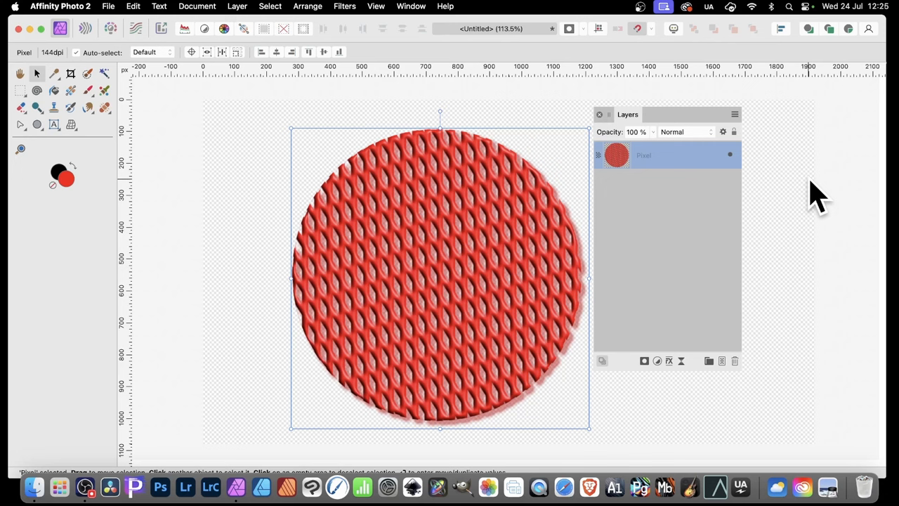
{"action": "mouse_move", "coordinate": [345, 6]}
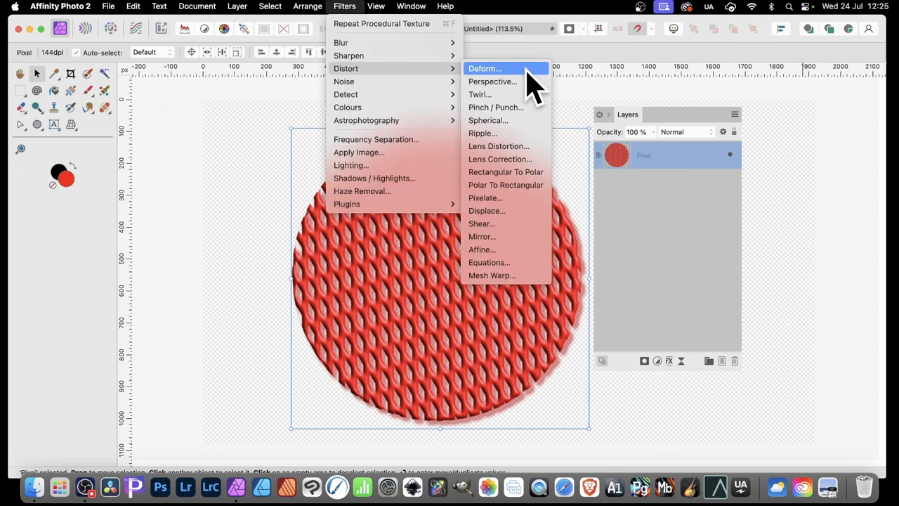
Use the Deform filter to stretch the embossed pattern outward and across the canvas.
{"action": "left_click", "coordinate": [483, 67]}
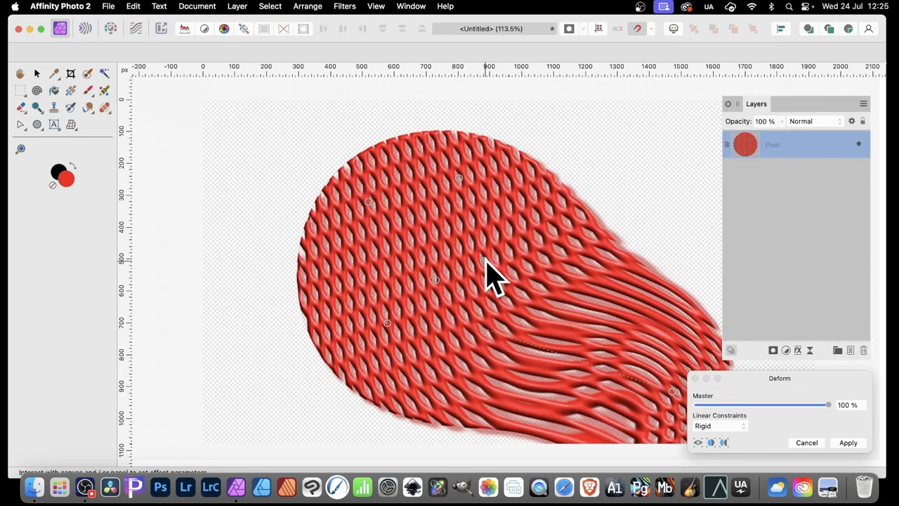
{"action": "left_click_drag", "start_coordinate": [492, 274], "coordinate": [551, 236]}
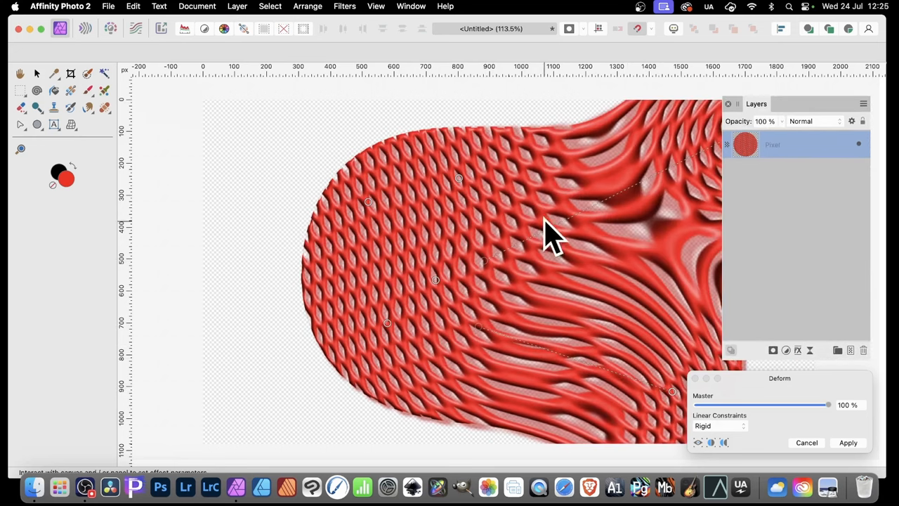
{"action": "left_click_drag", "start_coordinate": [555, 236], "coordinate": [562, 197]}
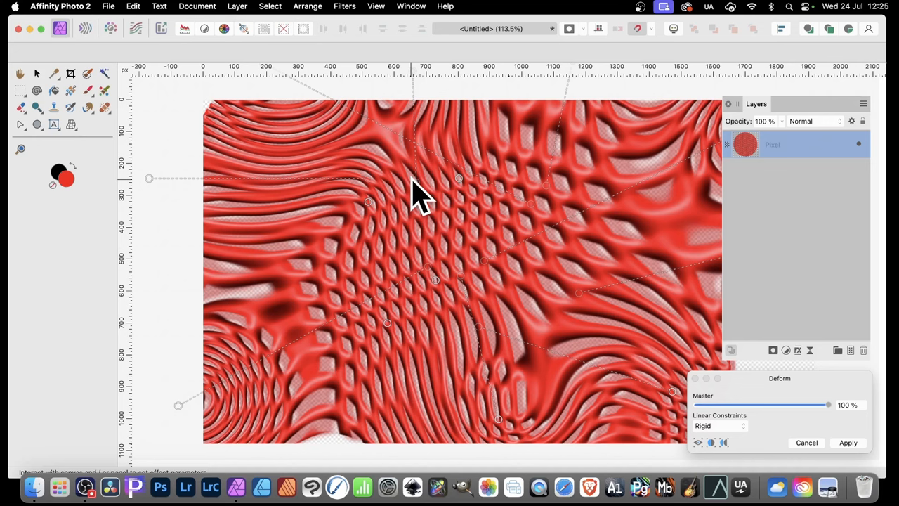
{"action": "mouse_move", "coordinate": [274, 115]}
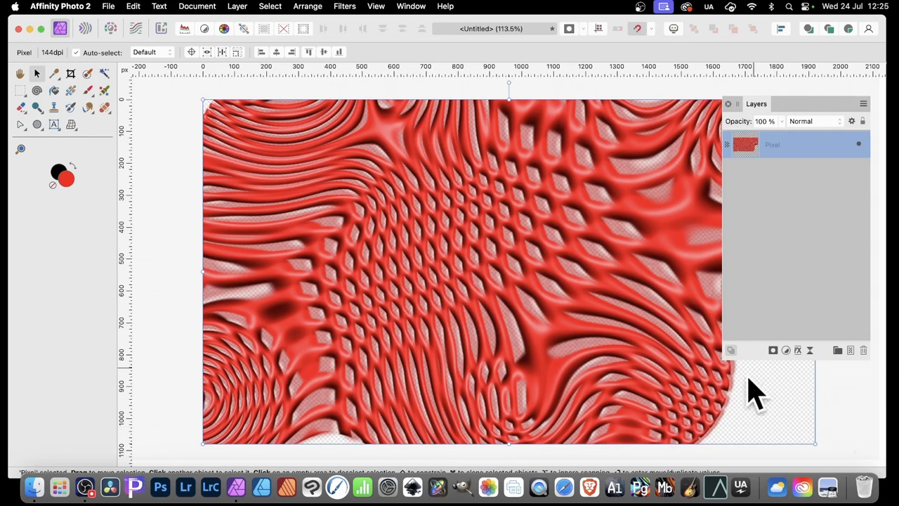
{"action": "mouse_move", "coordinate": [804, 485]}
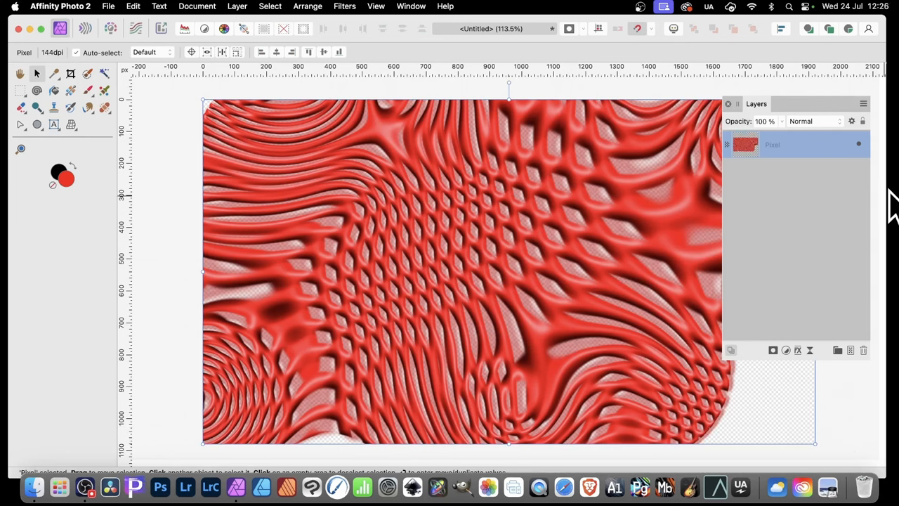
{"action": "mouse_move", "coordinate": [772, 183]}
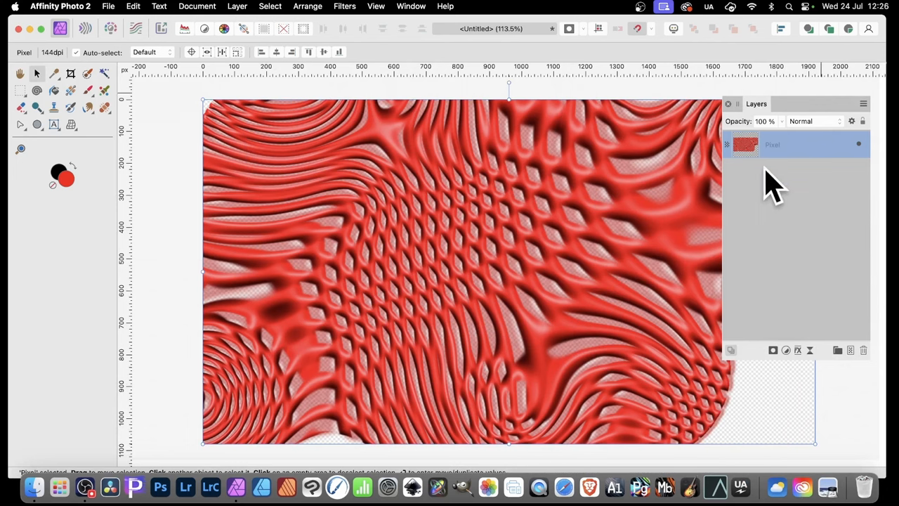
{"action": "mouse_move", "coordinate": [555, 73]}
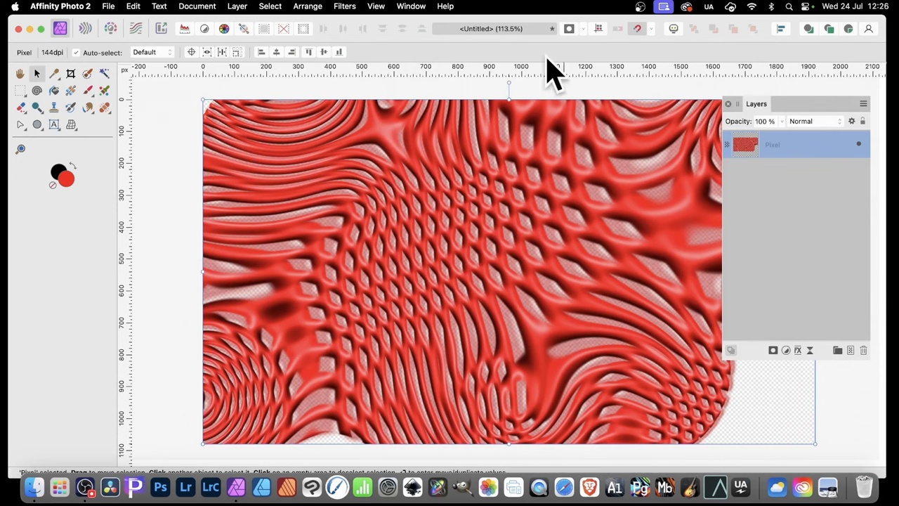
Repeat the last Deform so the striped pattern warps even further.
{"action": "left_click", "coordinate": [344, 5]}
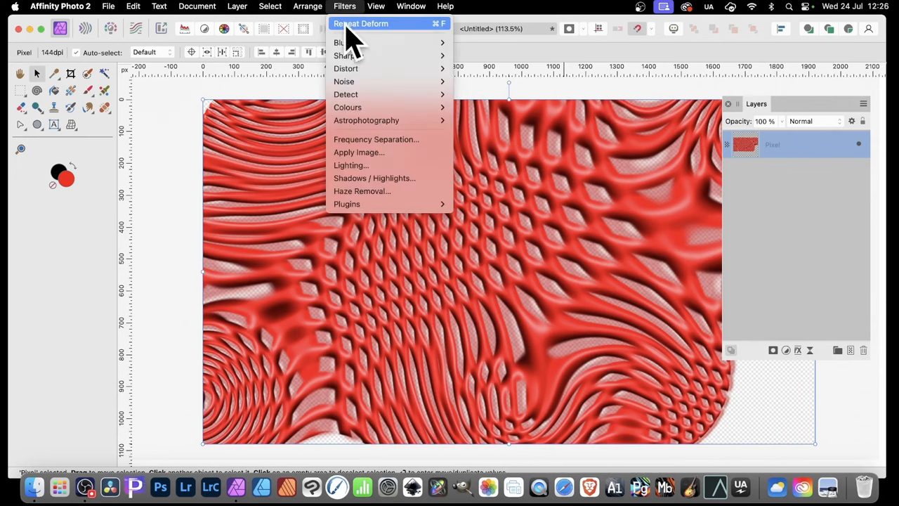
{"action": "left_click", "coordinate": [360, 23]}
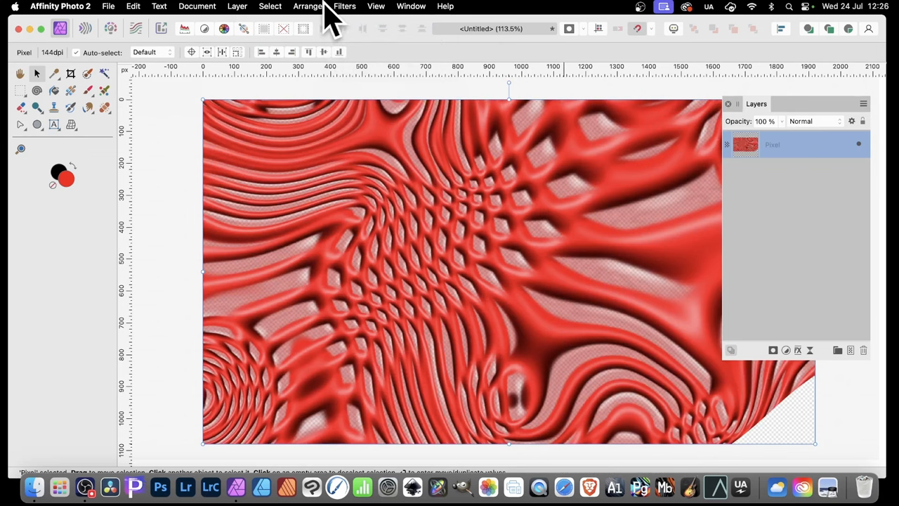
{"action": "mouse_move", "coordinate": [456, 35]}
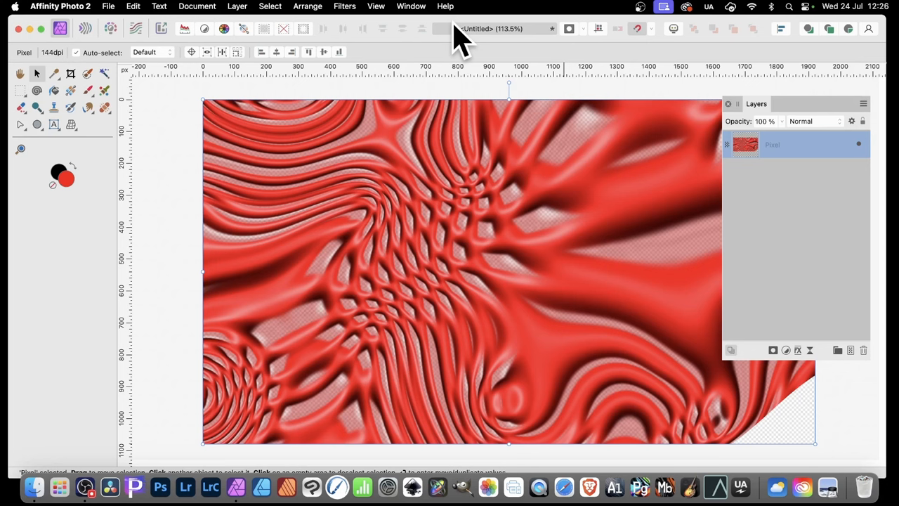
{"action": "mouse_move", "coordinate": [386, 44]}
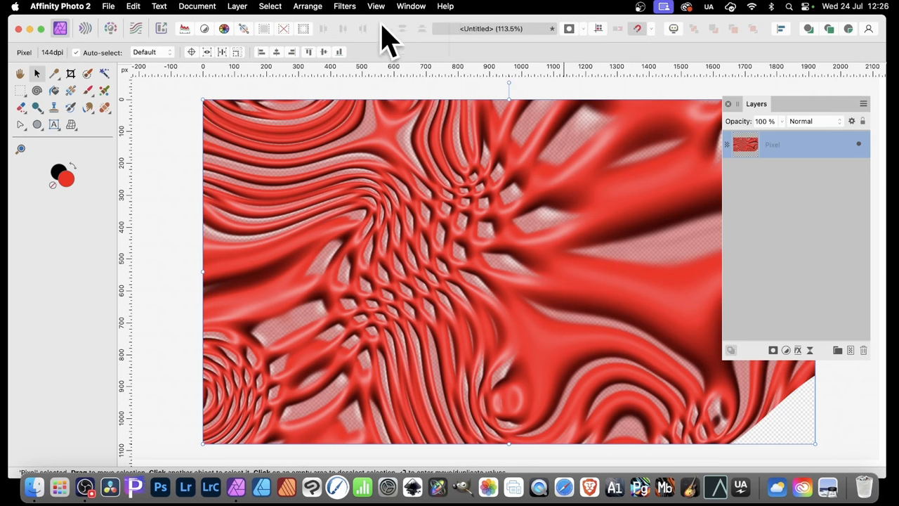
{"action": "mouse_move", "coordinate": [447, 144]}
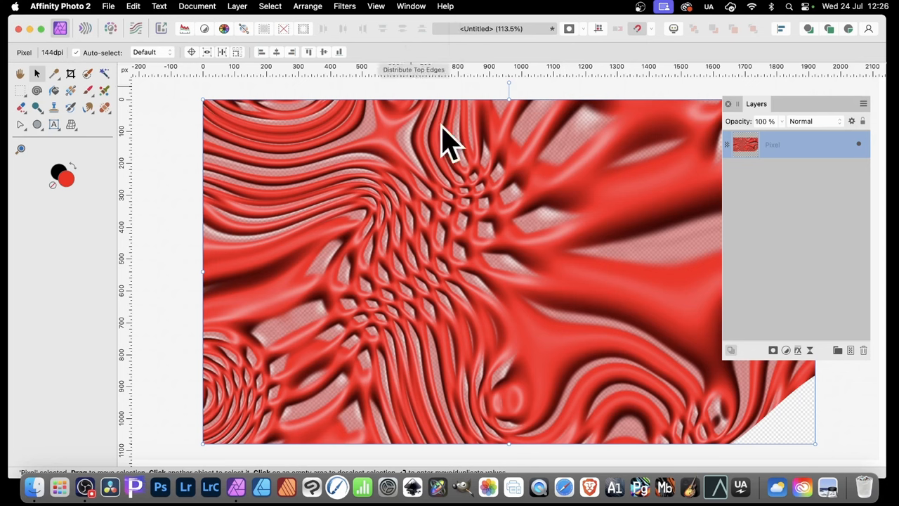
{"action": "mouse_move", "coordinate": [569, 281]}
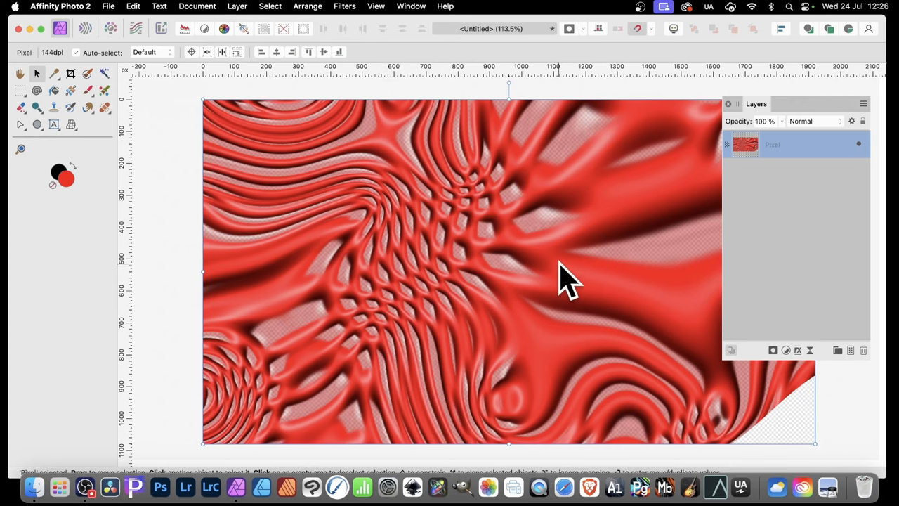
{"action": "mouse_move", "coordinate": [548, 265]}
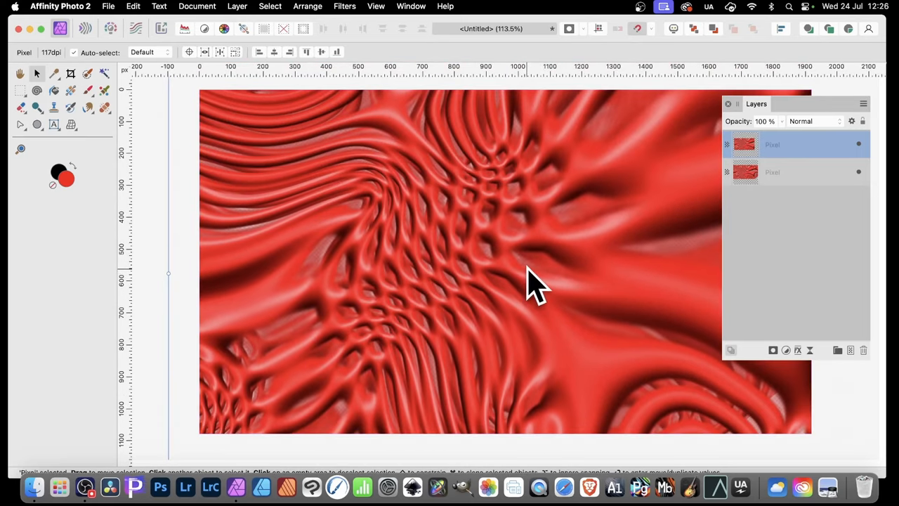
{"action": "mouse_move", "coordinate": [798, 158]}
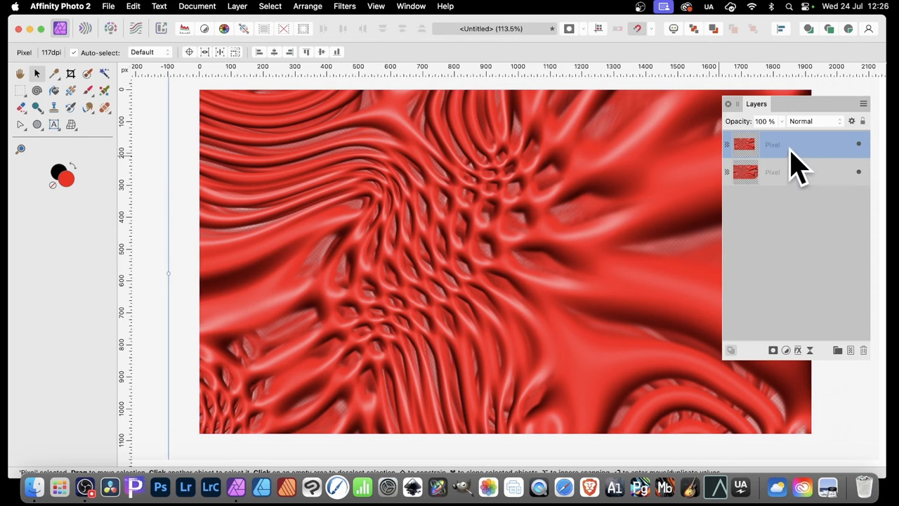
{"action": "mouse_move", "coordinate": [800, 366]}
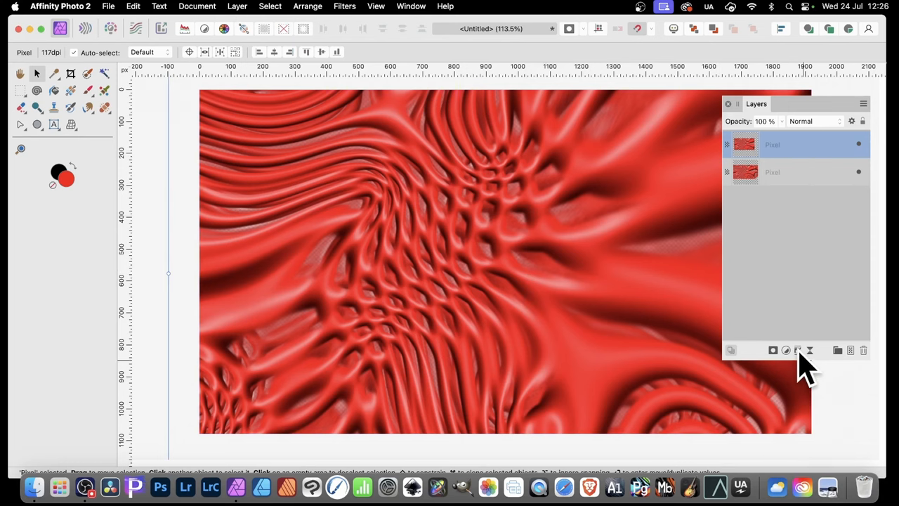
Add a 3D layer effect with radius about 14 px to the duplicated layer.
{"action": "left_click", "coordinate": [798, 350]}
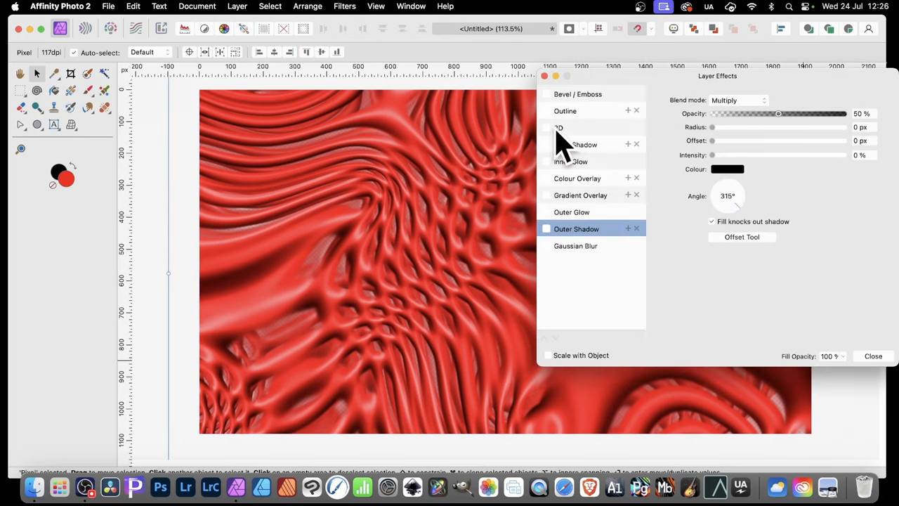
{"action": "left_click", "coordinate": [547, 126]}
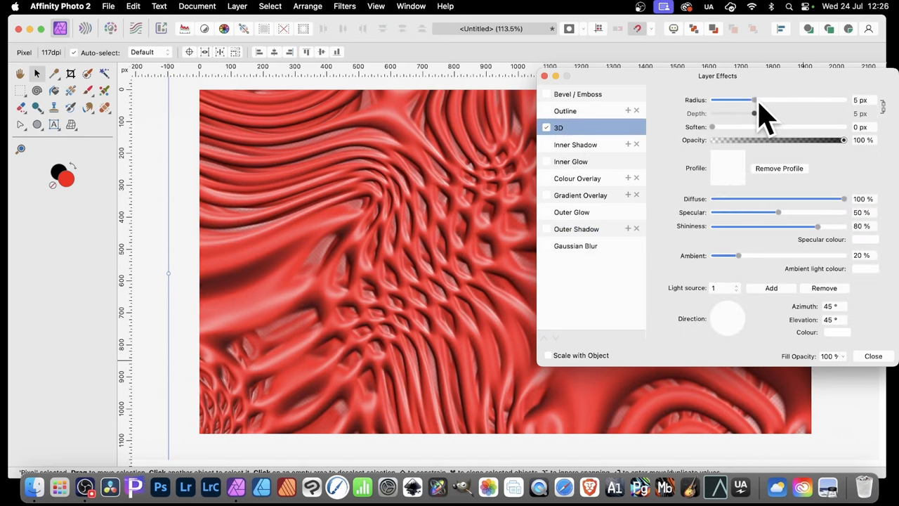
{"action": "left_click_drag", "start_coordinate": [753, 100], "coordinate": [775, 100]}
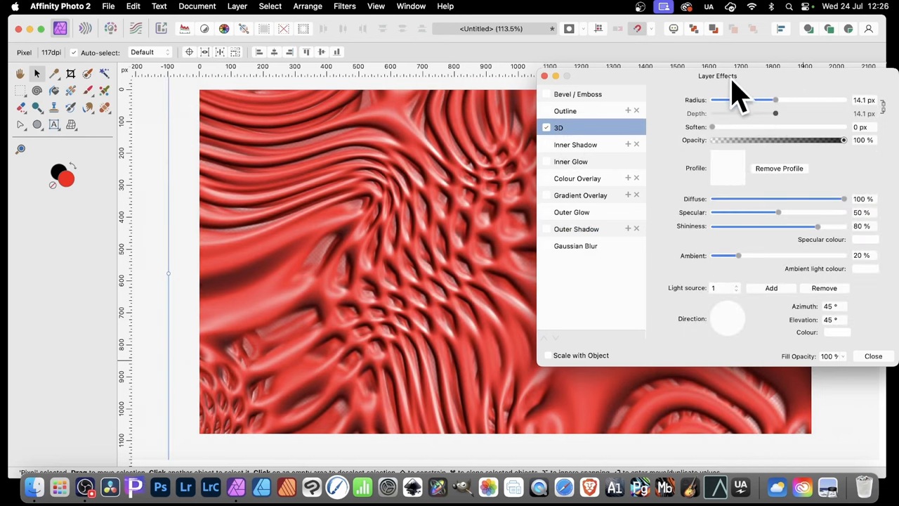
{"action": "mouse_move", "coordinate": [705, 115]}
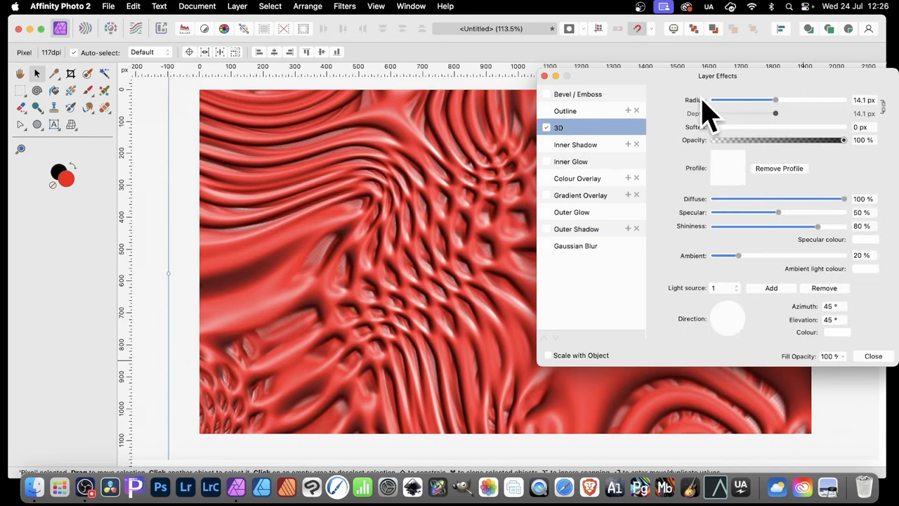
{"action": "mouse_move", "coordinate": [574, 208]}
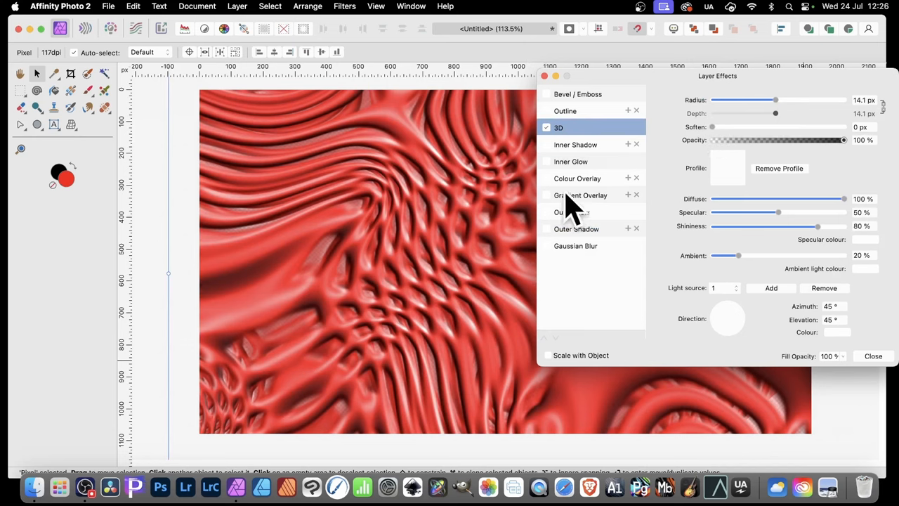
Add a teal Colour Overlay effect and finish the layer effects.
{"action": "left_click", "coordinate": [577, 177]}
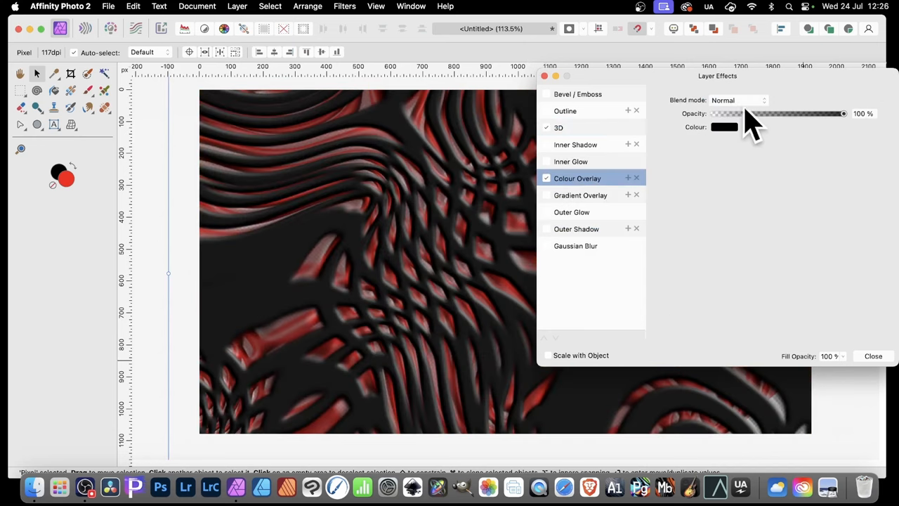
{"action": "left_click", "coordinate": [725, 127]}
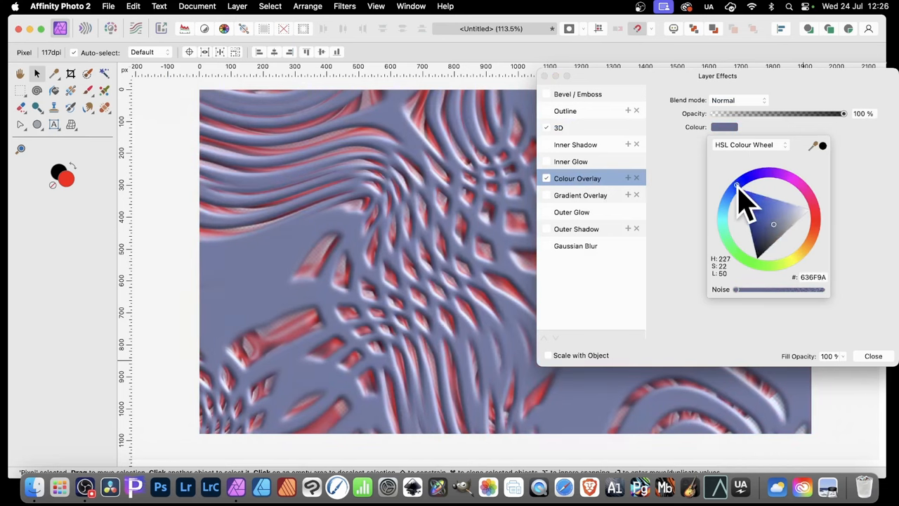
{"action": "left_click_drag", "start_coordinate": [736, 185], "coordinate": [722, 217]}
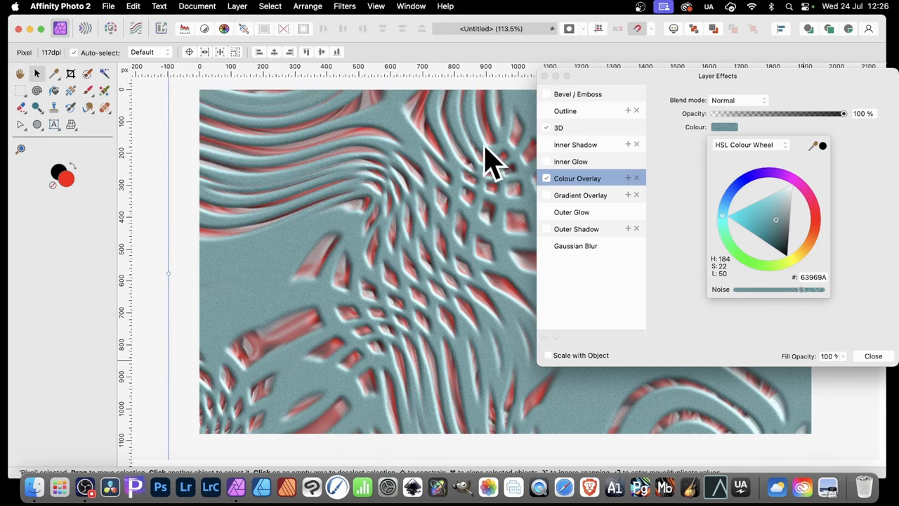
{"action": "mouse_move", "coordinate": [794, 309]}
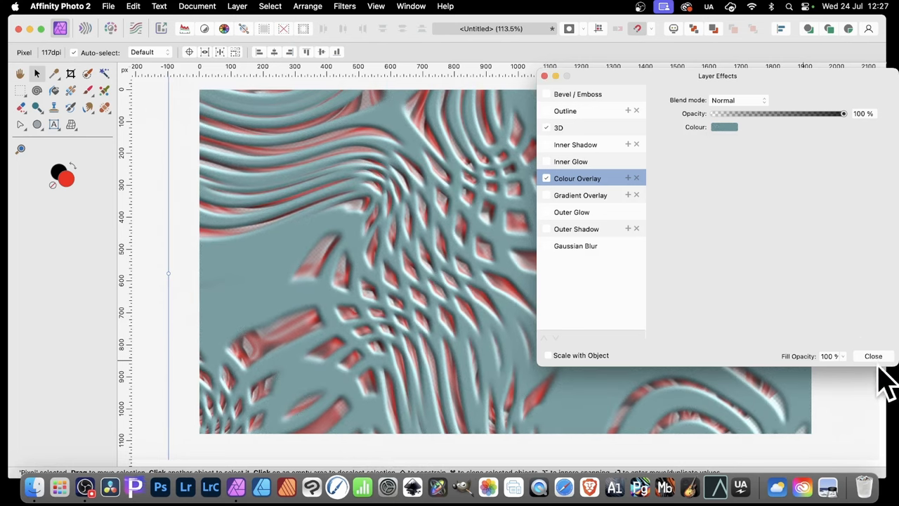
{"action": "left_click", "coordinate": [873, 356]}
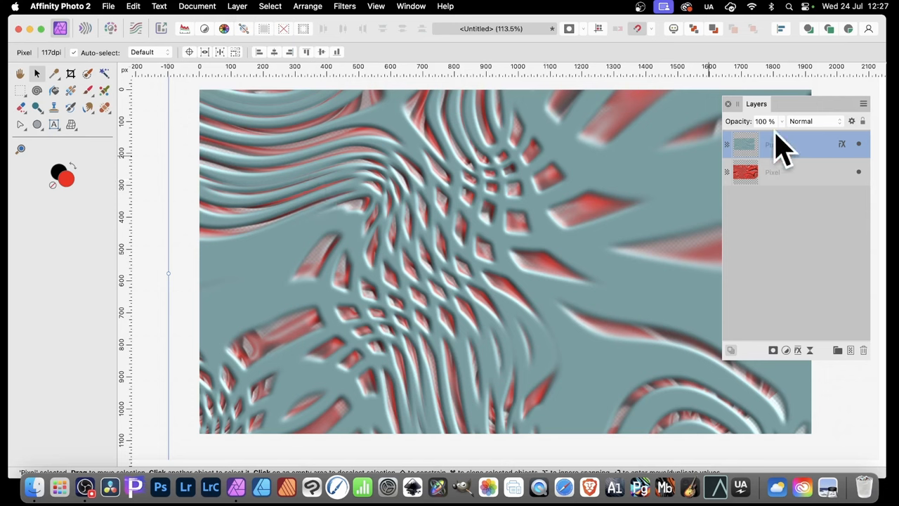
Set the teal top layer's blend mode to Overlay, then to Hue.
{"action": "left_click", "coordinate": [813, 121]}
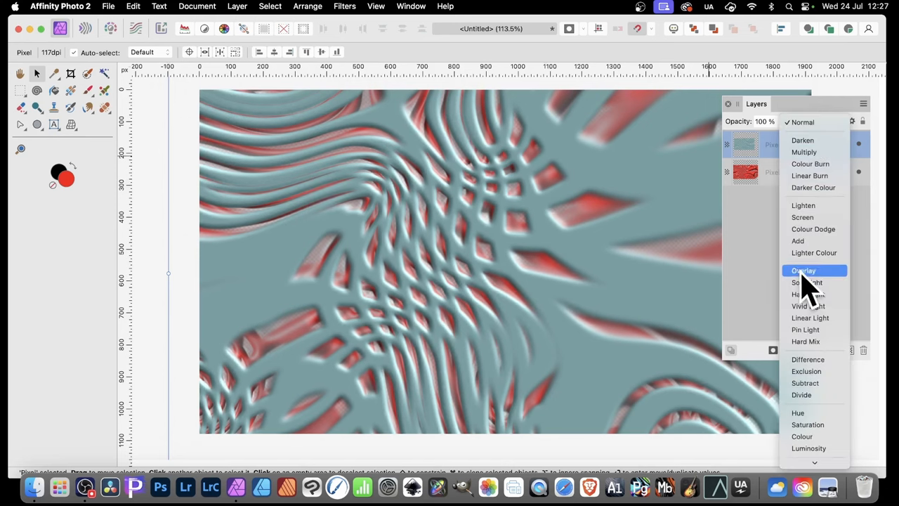
{"action": "left_click", "coordinate": [804, 269]}
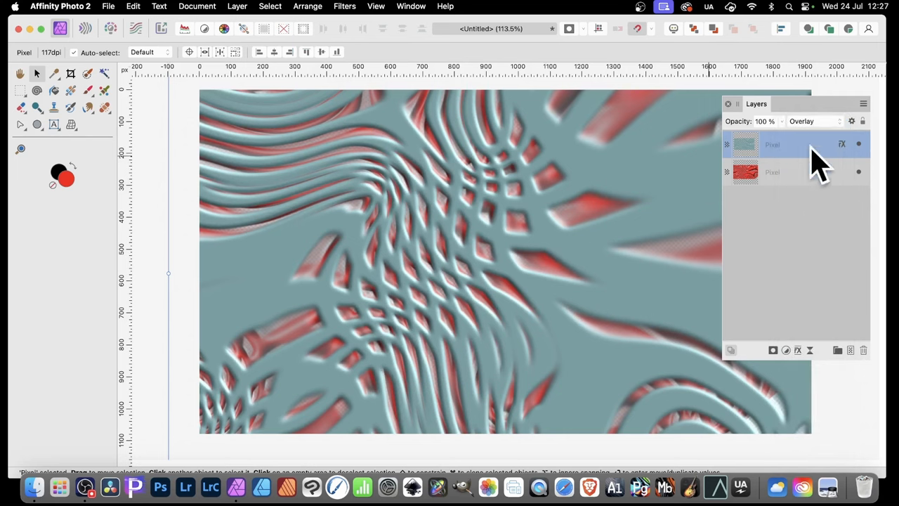
{"action": "left_click", "coordinate": [812, 121]}
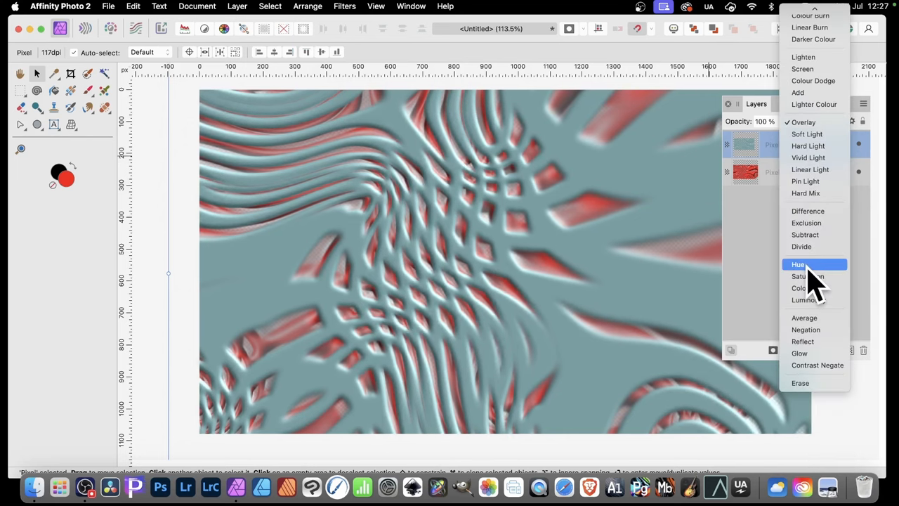
{"action": "left_click", "coordinate": [798, 264]}
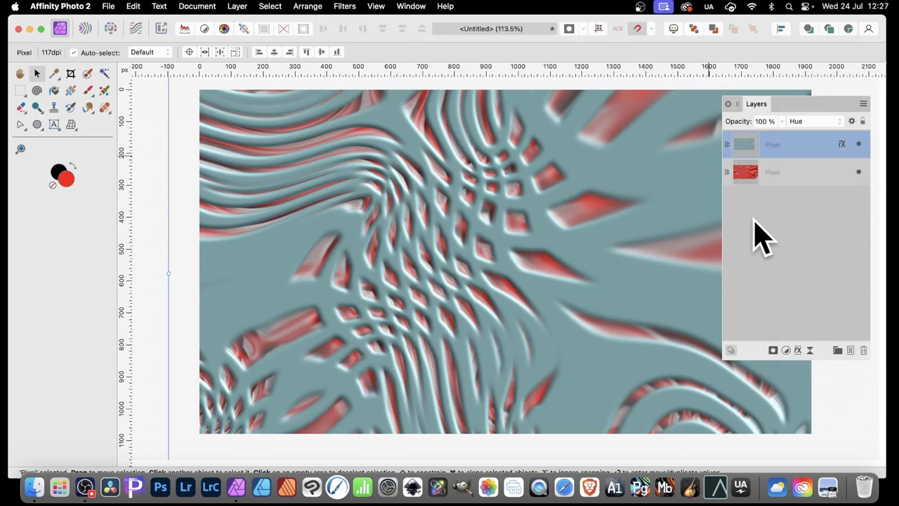
{"action": "mouse_move", "coordinate": [601, 152]}
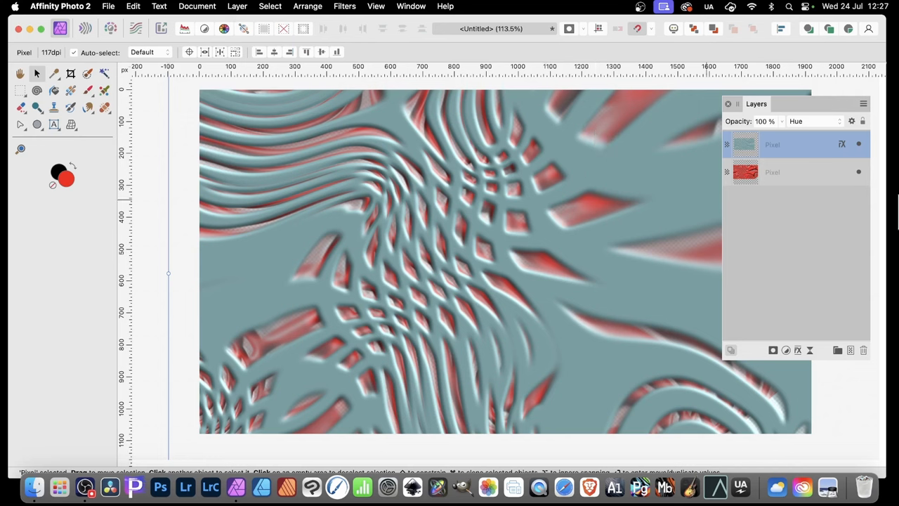
Rasterise the top layer with Preserve layer FX unticked so effects are baked in.
{"action": "right_click", "coordinate": [772, 144]}
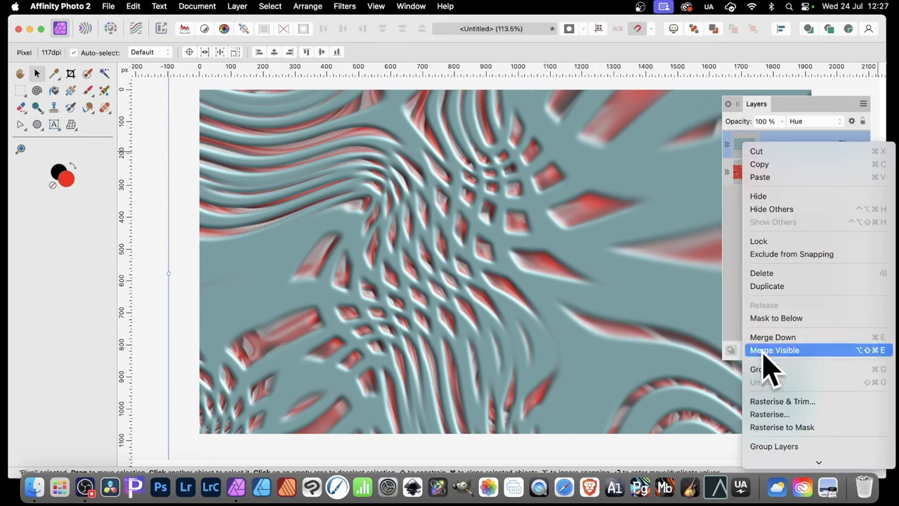
{"action": "left_click", "coordinate": [770, 413]}
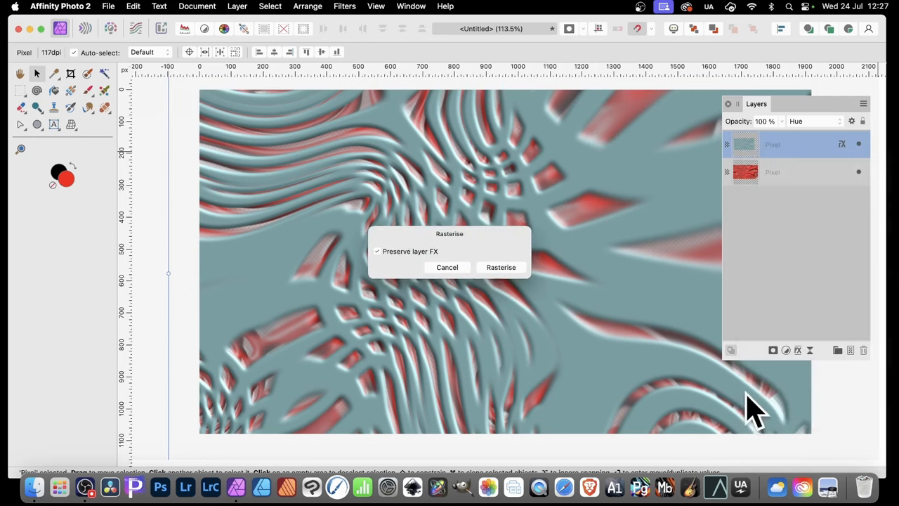
{"action": "left_click", "coordinate": [376, 250]}
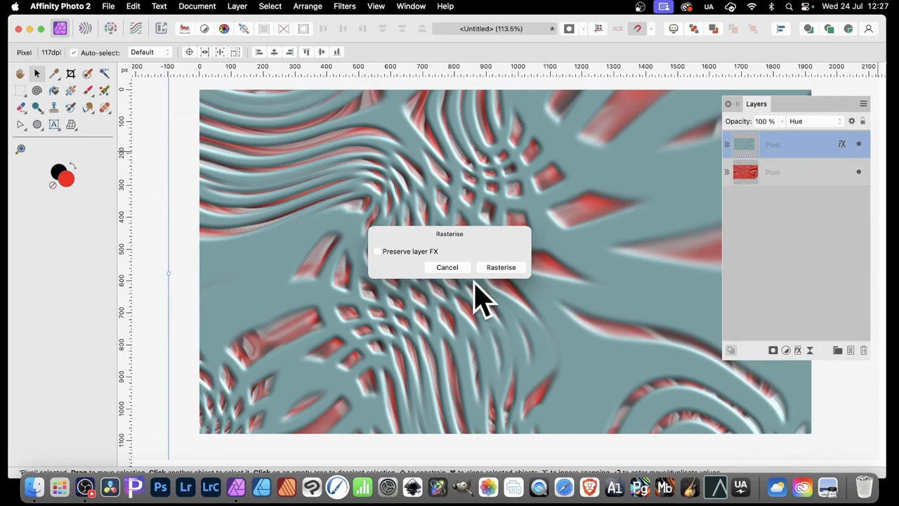
{"action": "left_click", "coordinate": [500, 267]}
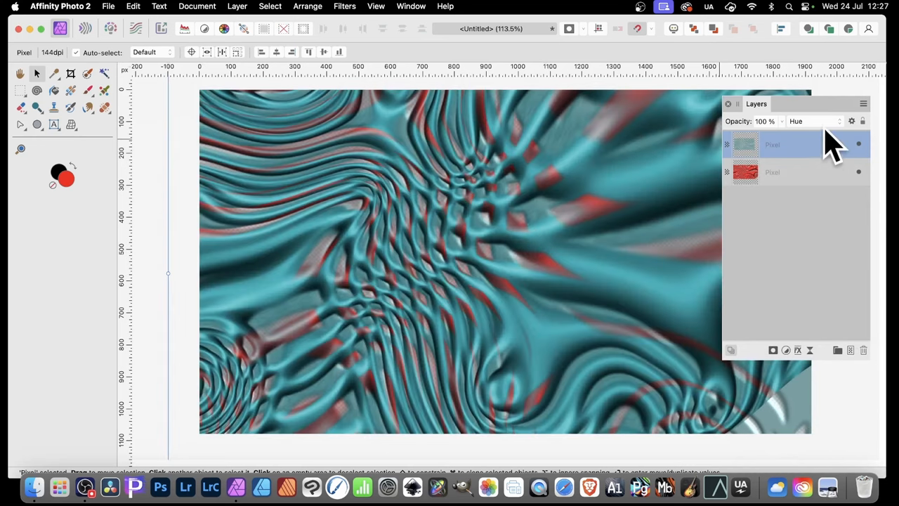
Set the rasterised top layer's blend mode to Difference.
{"action": "left_click", "coordinate": [812, 121]}
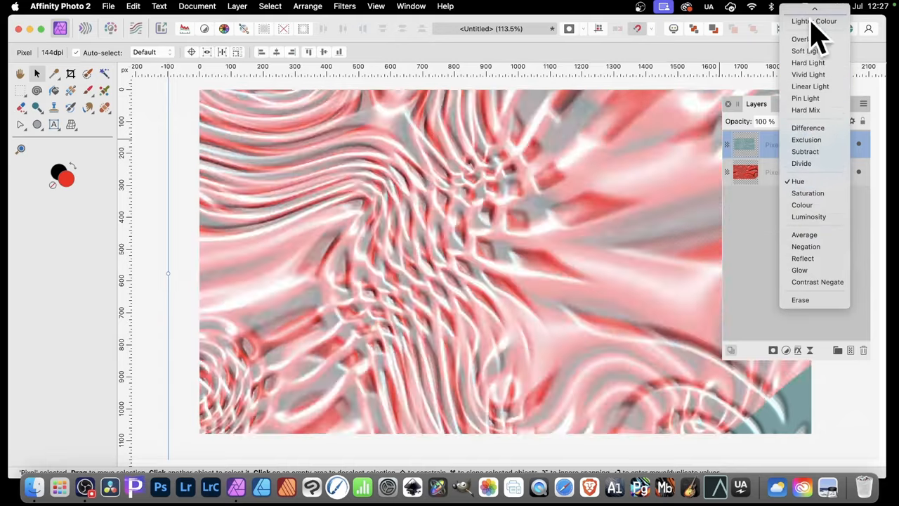
{"action": "left_click", "coordinate": [807, 128]}
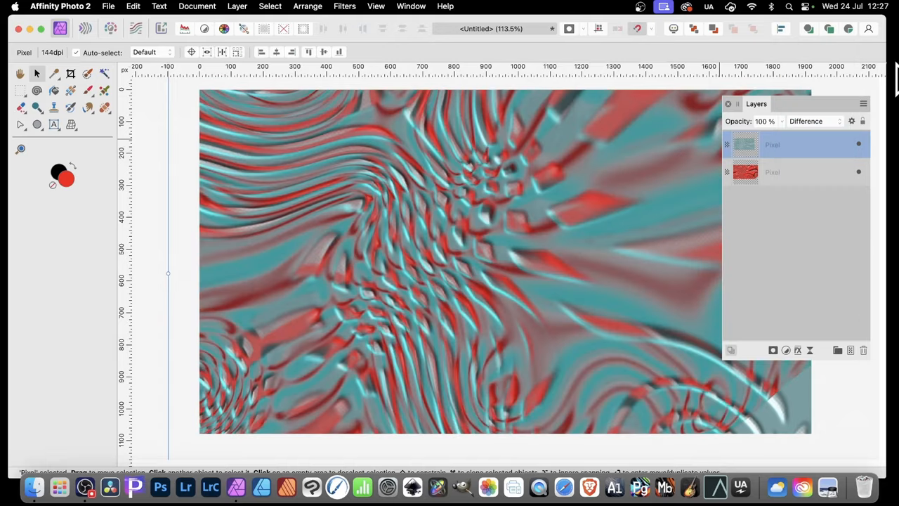